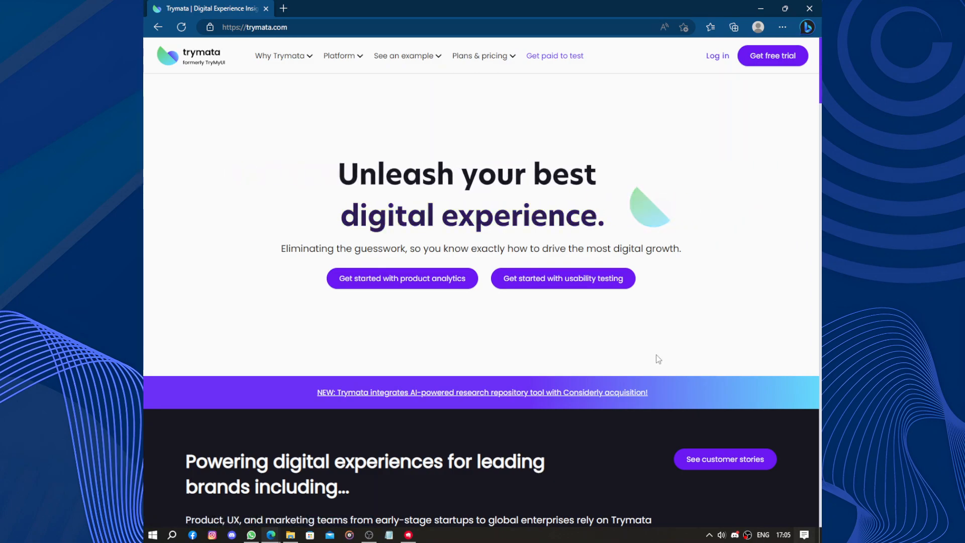
Sign up as a paid tester with the saved name, PayPal email, password and accepted terms.
{"action": "scroll", "scroll_direction": "down", "scroll_amount": 3}
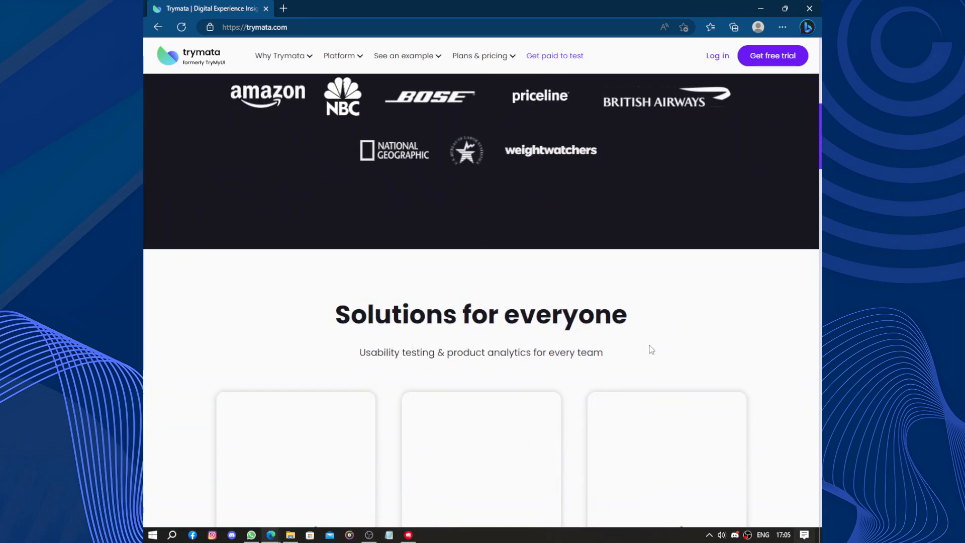
{"action": "scroll", "scroll_direction": "up", "scroll_amount": 3}
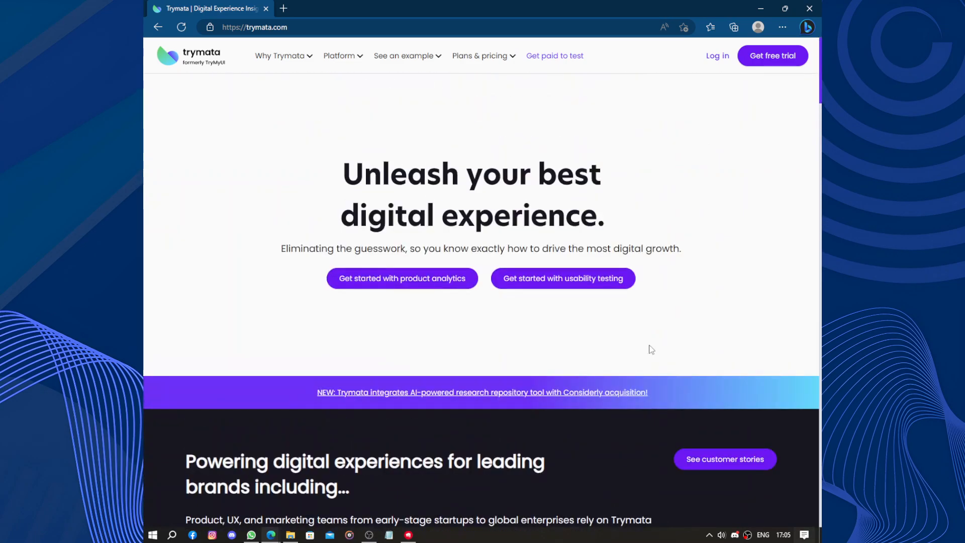
{"action": "mouse_move", "coordinate": [514, 334]}
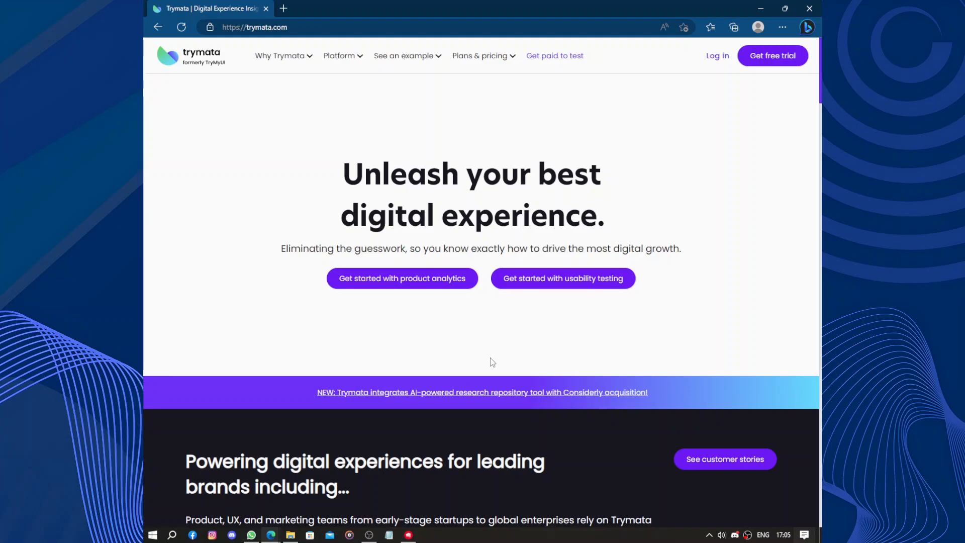
{"action": "mouse_move", "coordinate": [551, 341]}
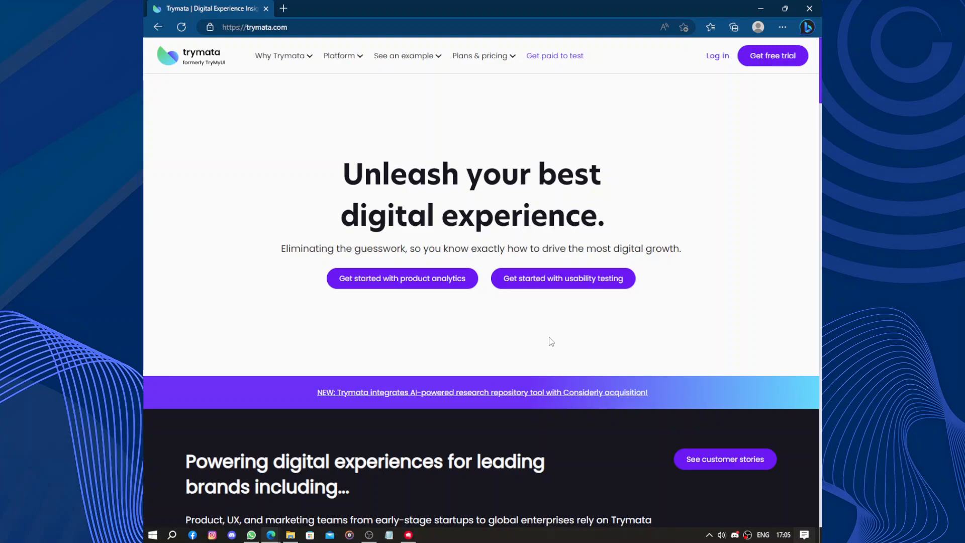
{"action": "mouse_move", "coordinate": [591, 314]}
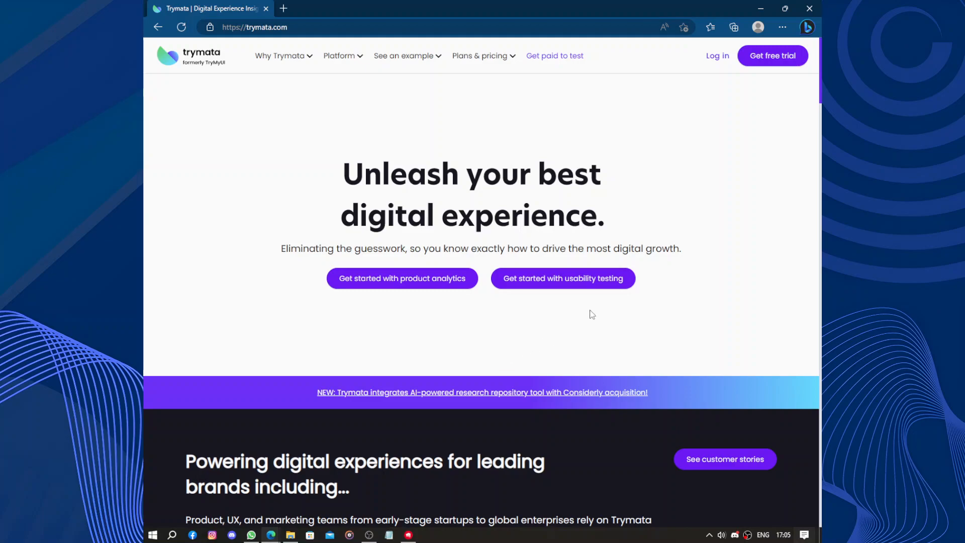
{"action": "left_click", "coordinate": [562, 277]}
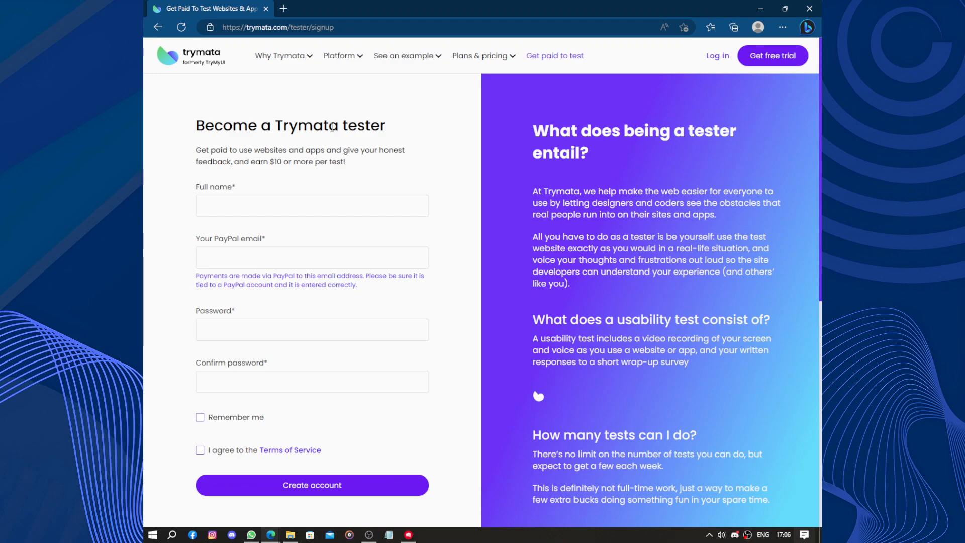
{"action": "left_click", "coordinate": [312, 205]}
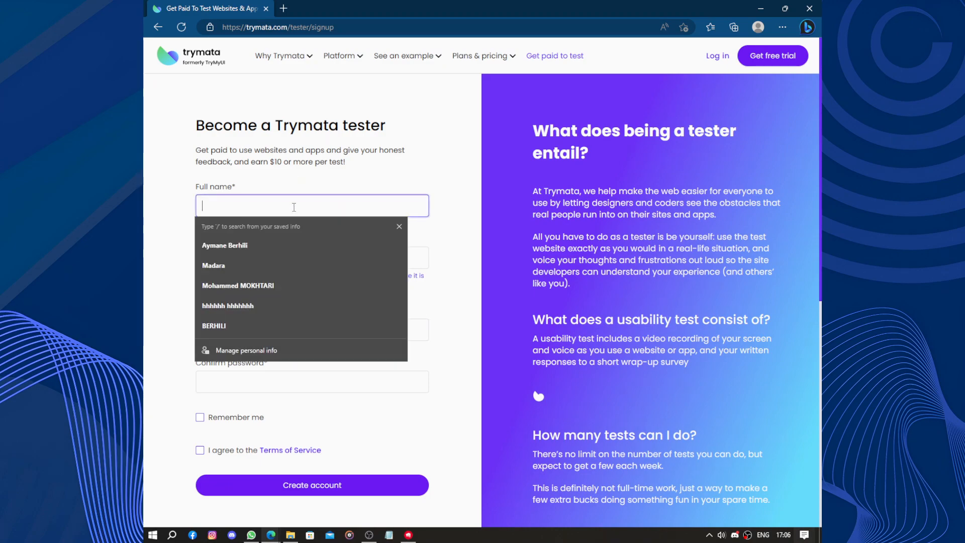
{"action": "left_click", "coordinate": [225, 245]}
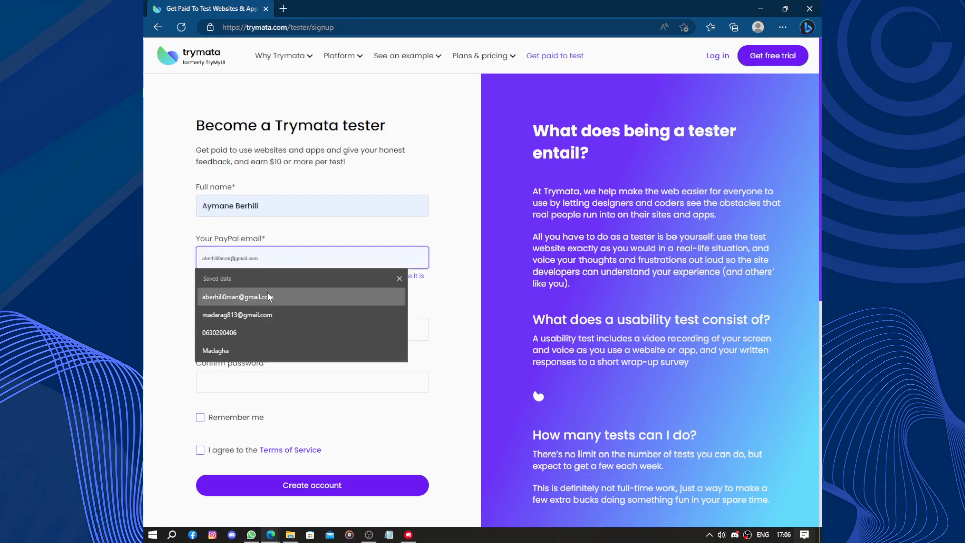
{"action": "left_click", "coordinate": [235, 297]}
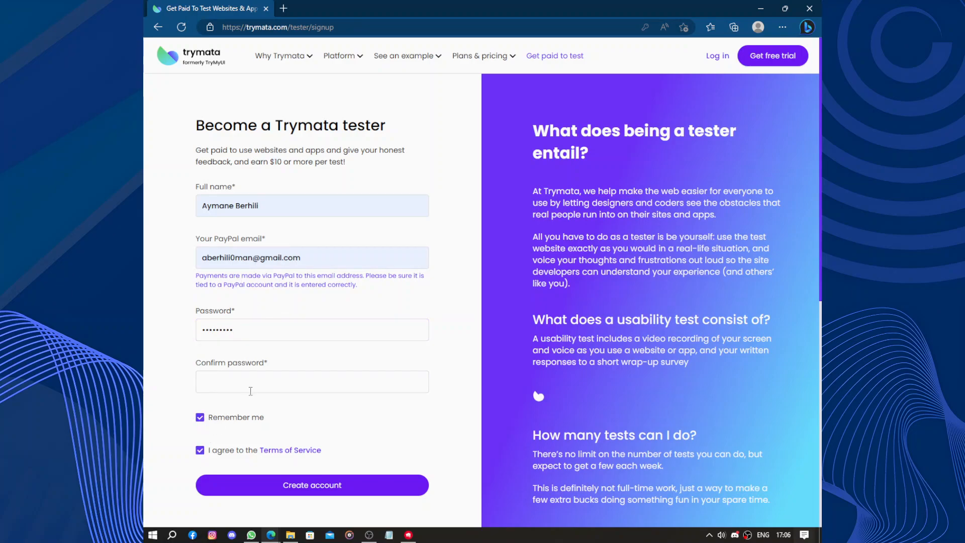
{"action": "left_click", "coordinate": [312, 381]}
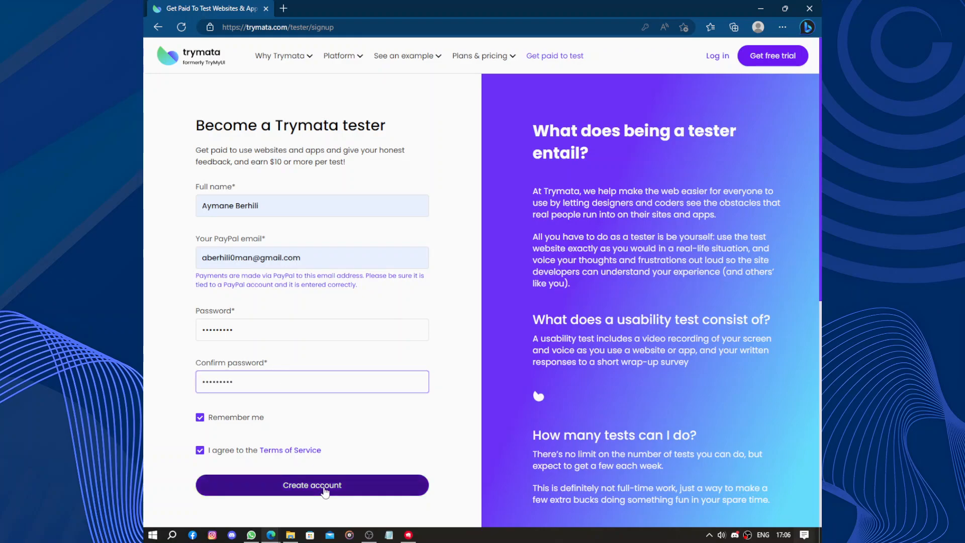
{"action": "left_click", "coordinate": [312, 485]}
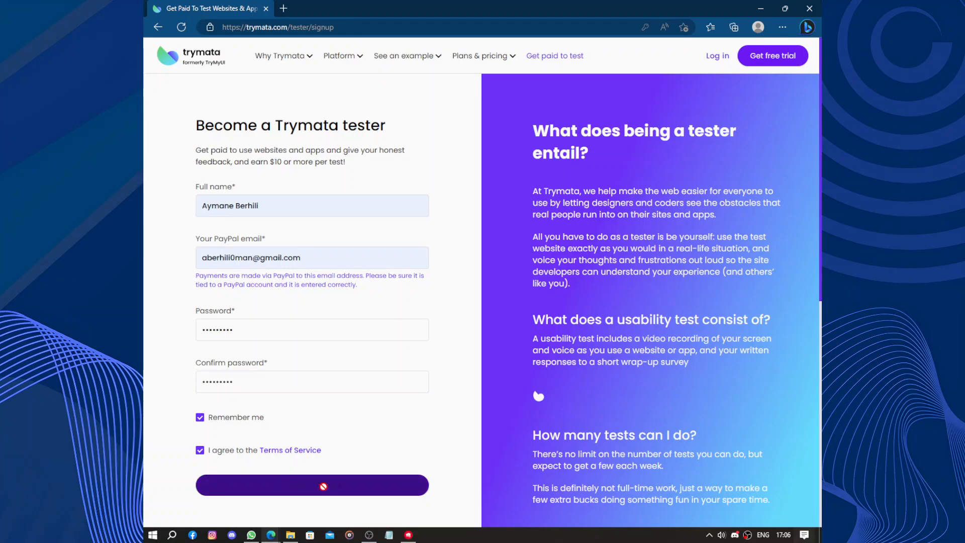
{"action": "left_click", "coordinate": [312, 484]}
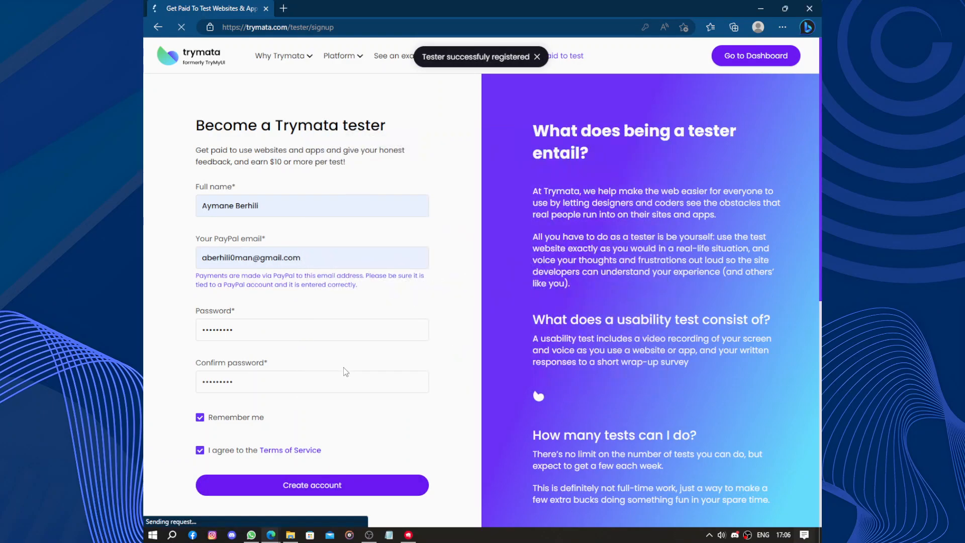
Set birth year 2005 and household income to US$24,999 or lower.
{"action": "left_click", "coordinate": [311, 485]}
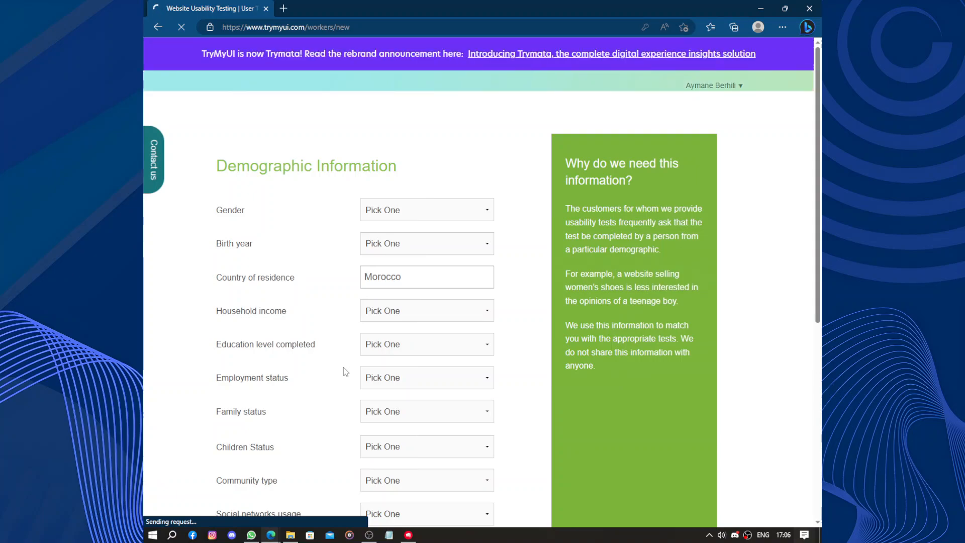
{"action": "scroll", "scroll_direction": "down", "scroll_amount": 3}
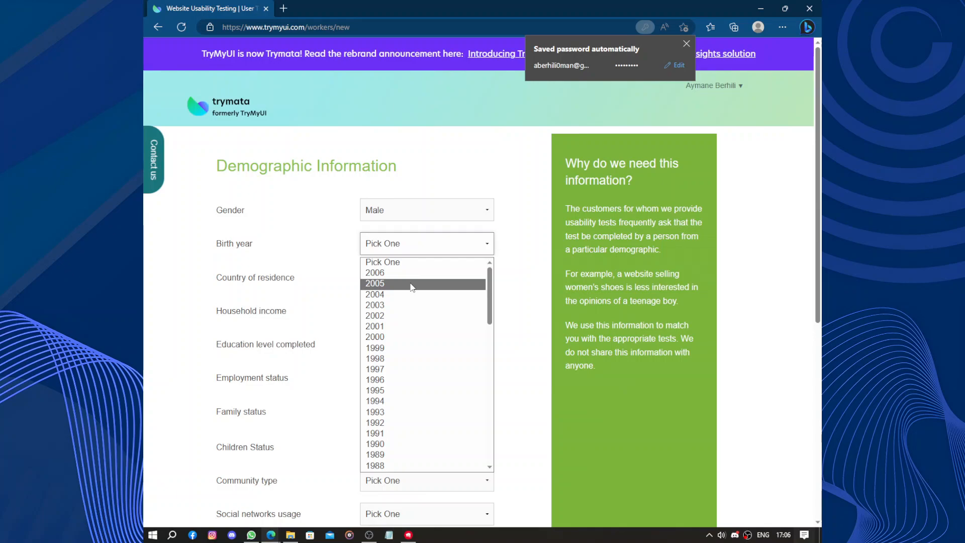
{"action": "left_click", "coordinate": [375, 283]}
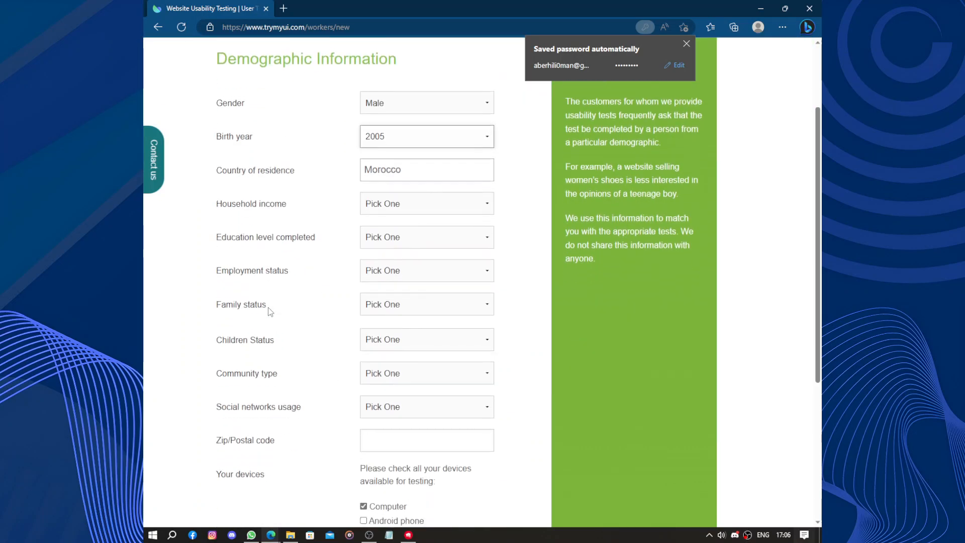
{"action": "left_click", "coordinate": [426, 187]}
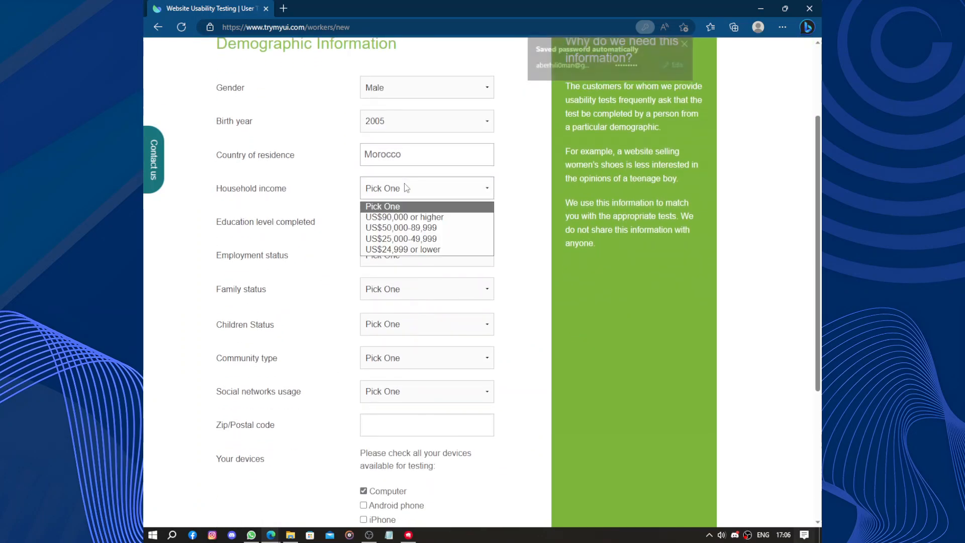
{"action": "mouse_move", "coordinate": [427, 249]}
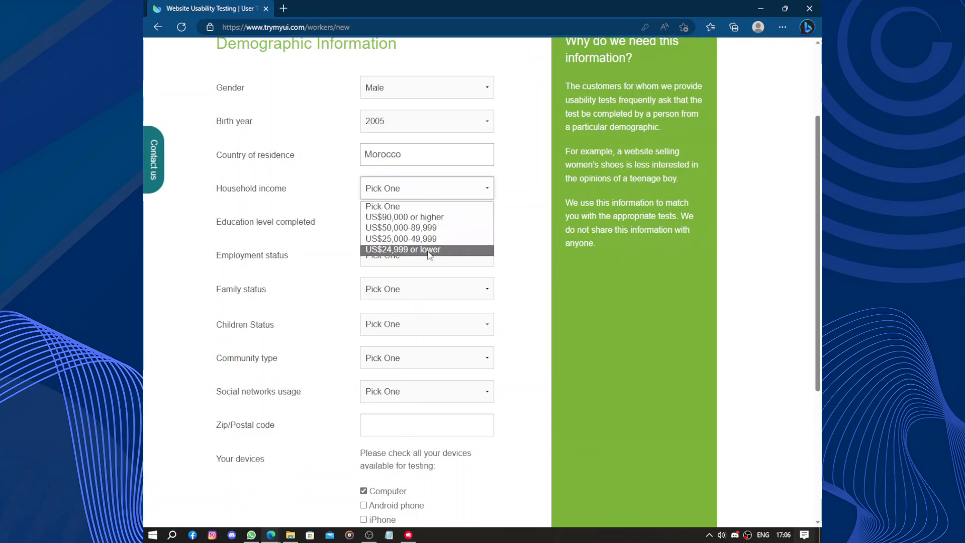
{"action": "left_click", "coordinate": [403, 249]}
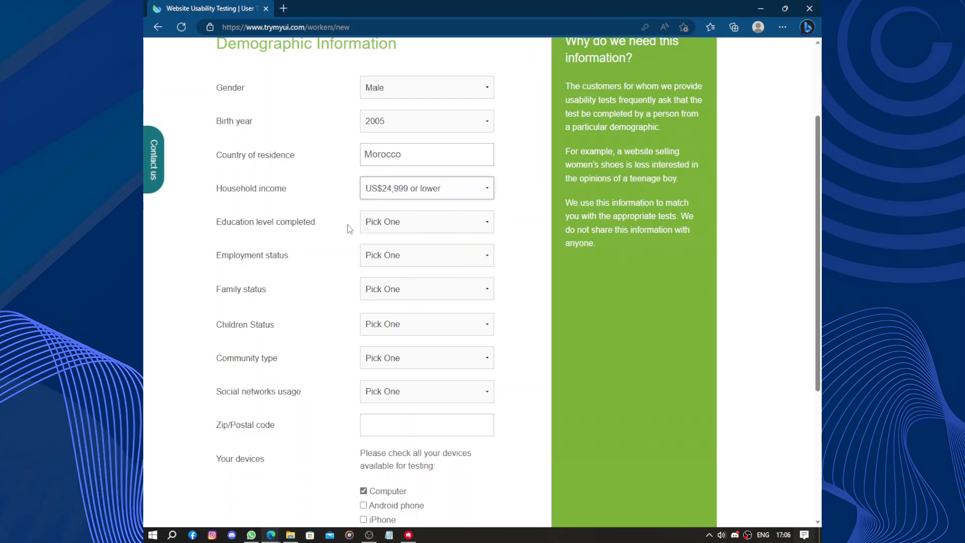
Set education College / University, employment In school, family Single, and Without children.
{"action": "left_click", "coordinate": [426, 222]}
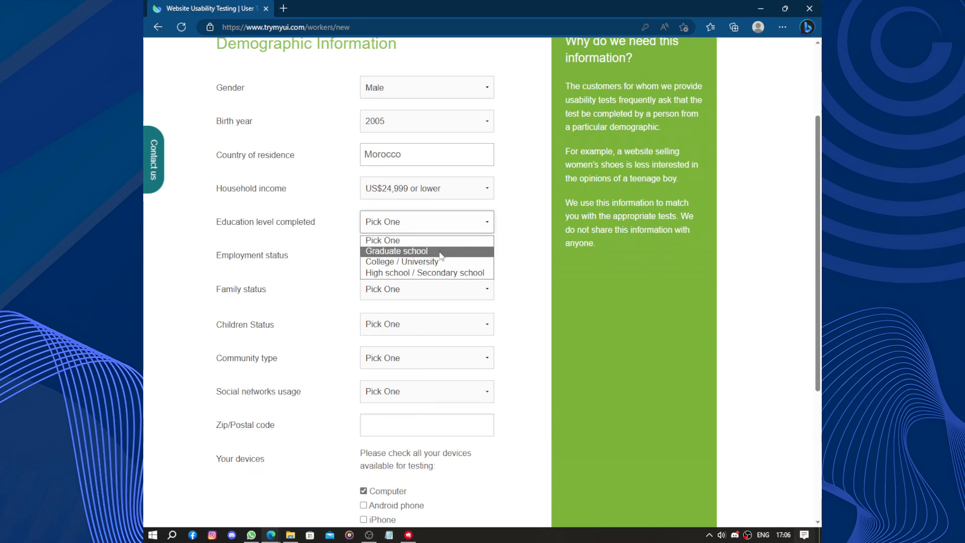
{"action": "mouse_move", "coordinate": [423, 273]}
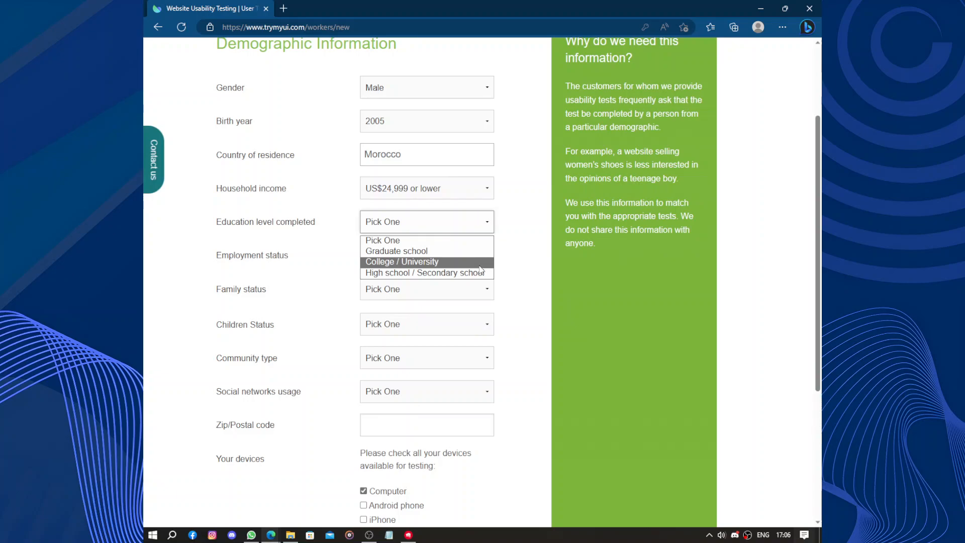
{"action": "left_click", "coordinate": [401, 261]}
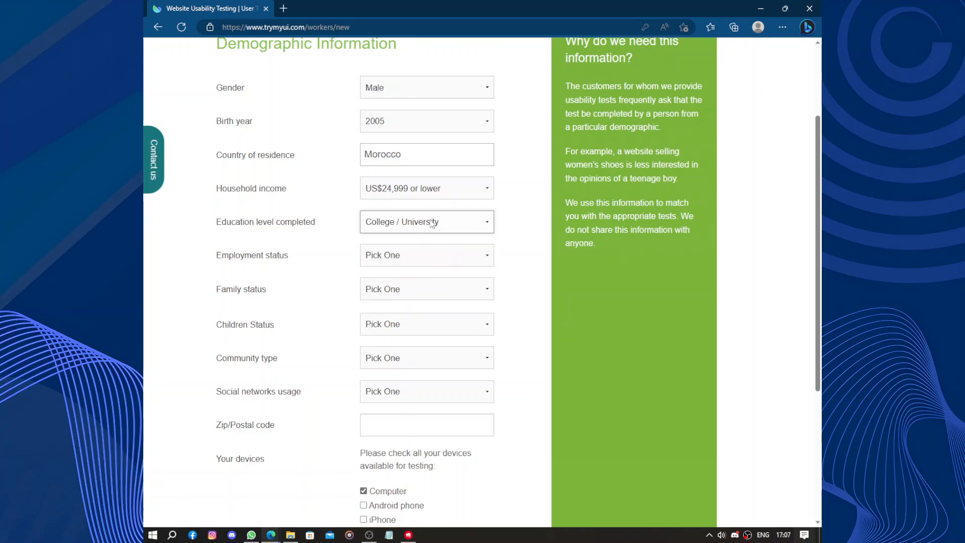
{"action": "left_click", "coordinate": [425, 255]}
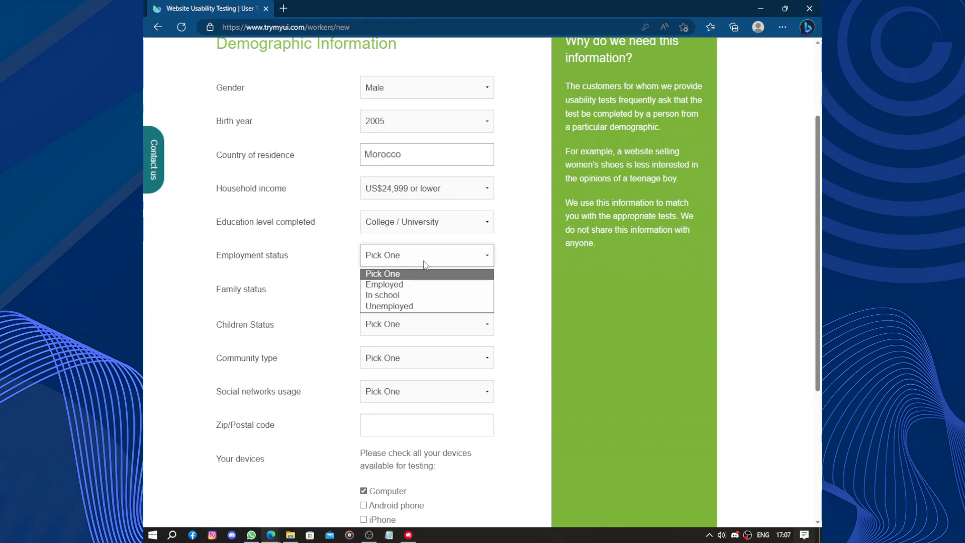
{"action": "mouse_move", "coordinate": [428, 282]}
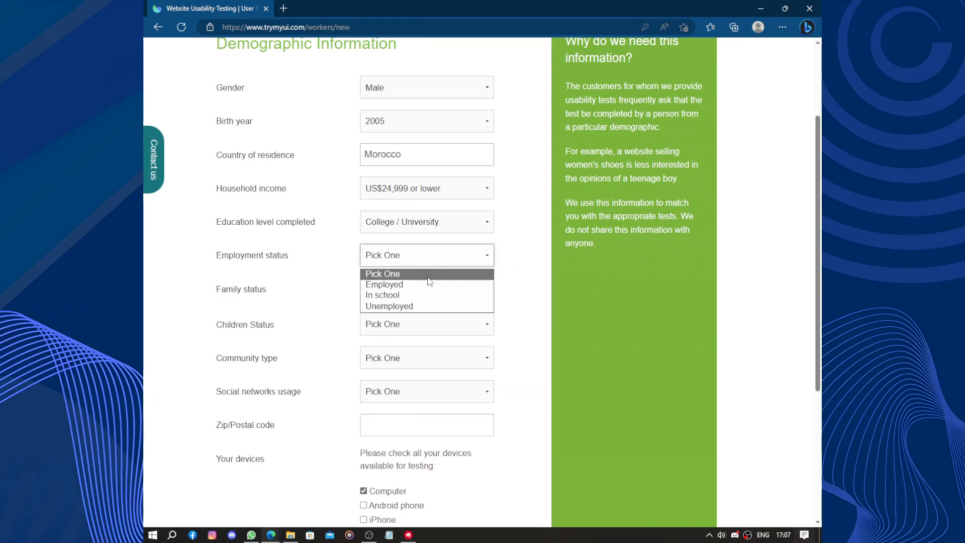
{"action": "mouse_move", "coordinate": [405, 300]}
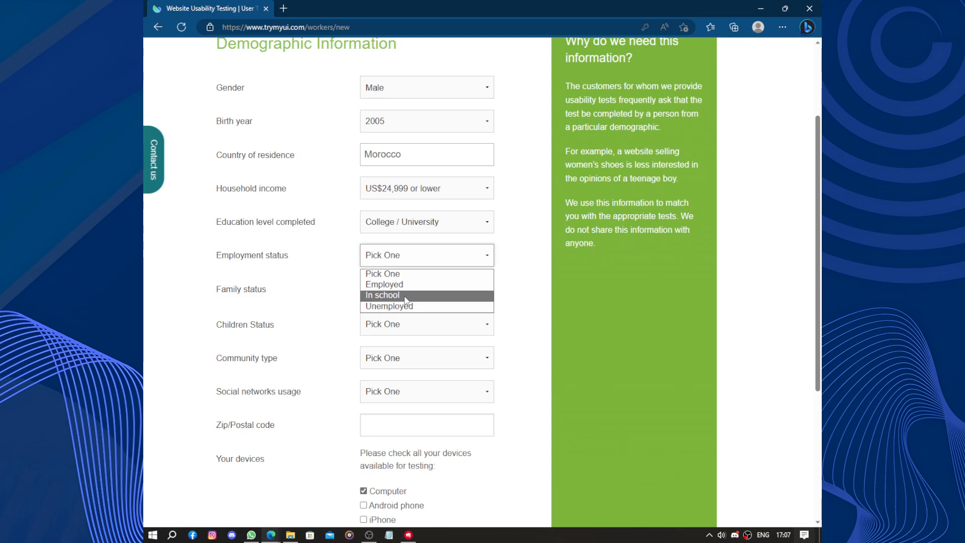
{"action": "left_click", "coordinate": [382, 295]}
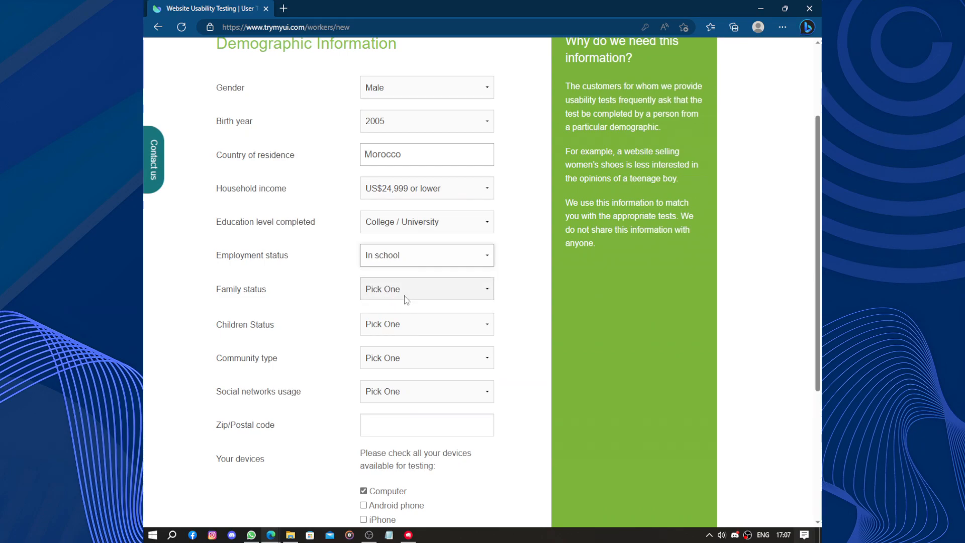
{"action": "left_click", "coordinate": [426, 289]}
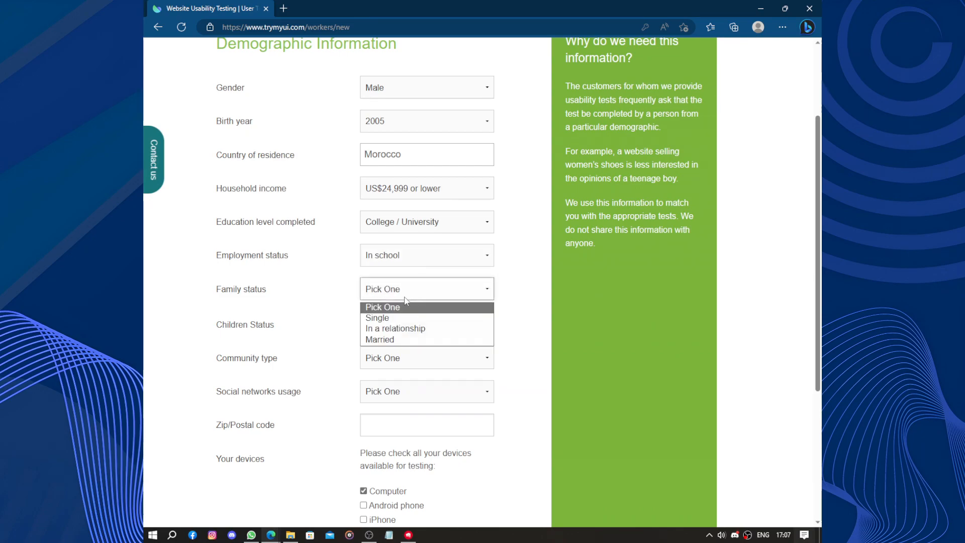
{"action": "left_click", "coordinate": [383, 318]}
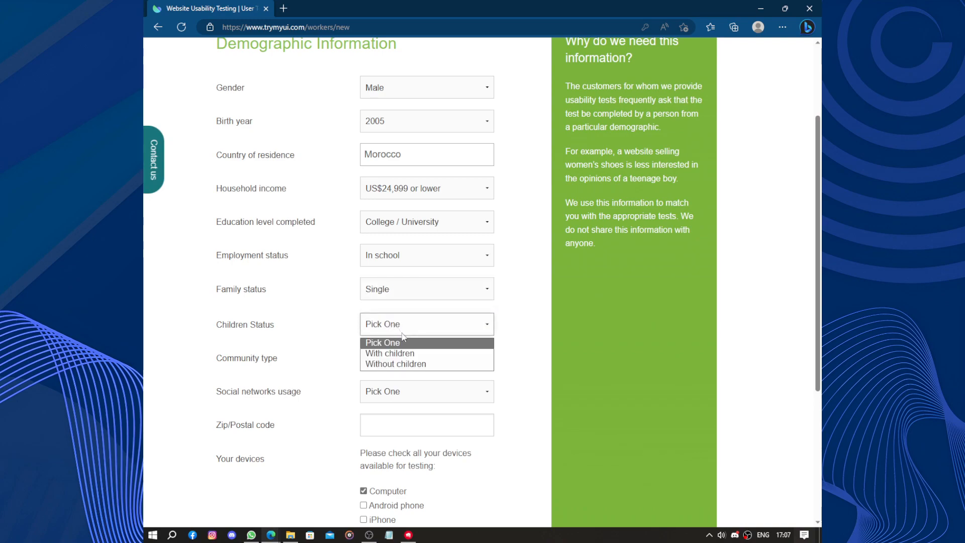
{"action": "mouse_move", "coordinate": [408, 351]}
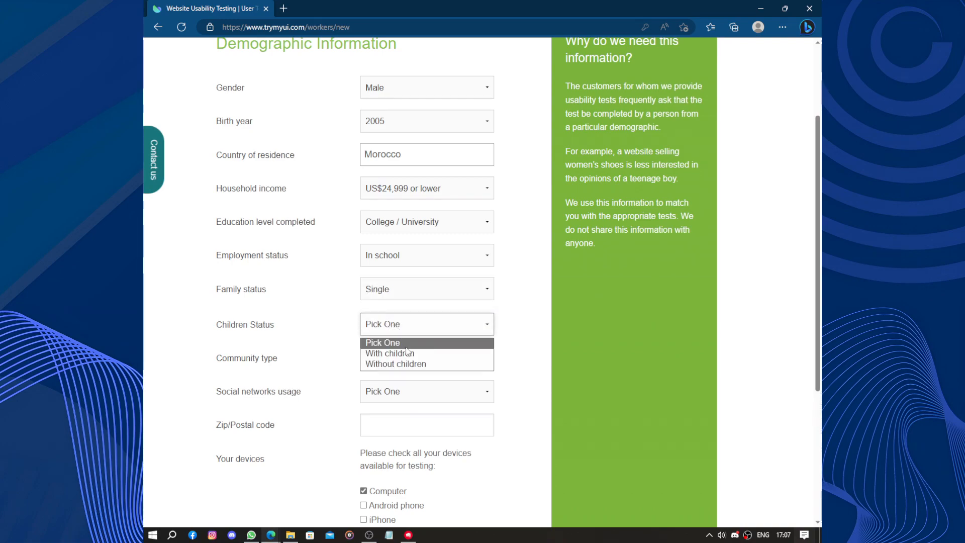
{"action": "mouse_move", "coordinate": [406, 364]}
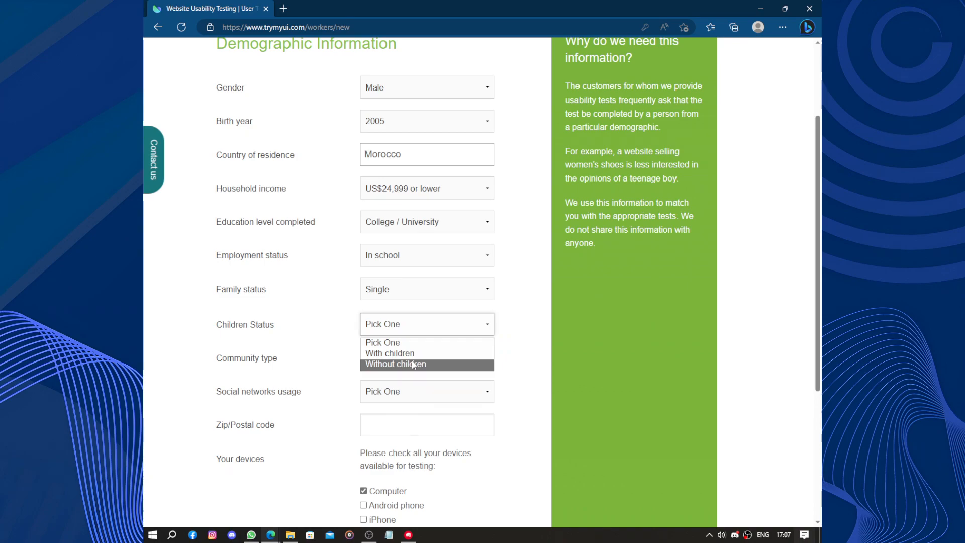
{"action": "left_click", "coordinate": [408, 364]}
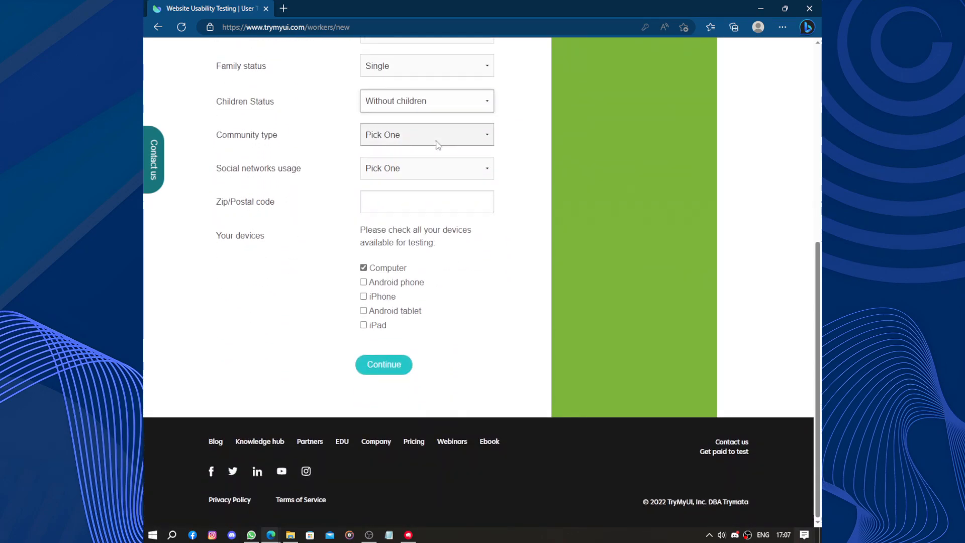
Choose Urban community and at least daily social network use, then submit the profile.
{"action": "left_click", "coordinate": [425, 135]}
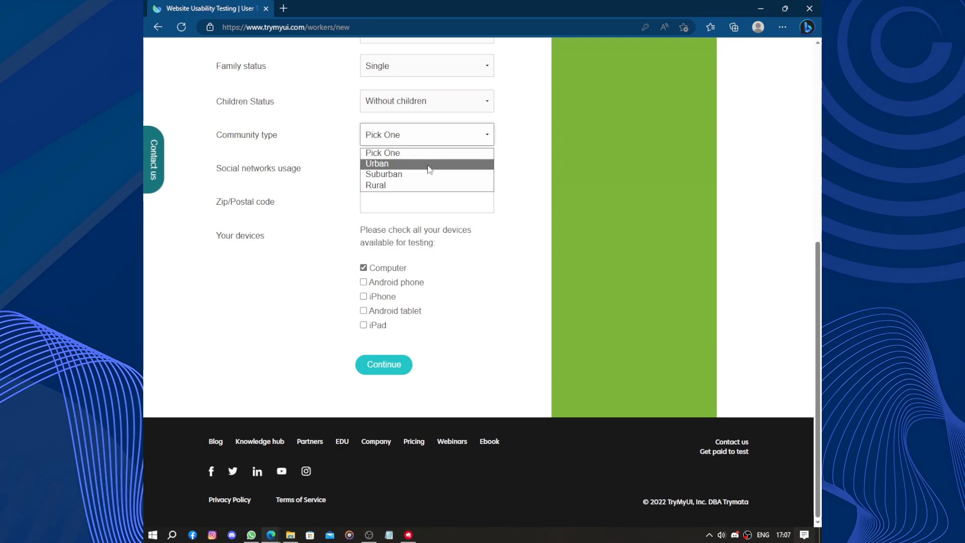
{"action": "mouse_move", "coordinate": [431, 179]}
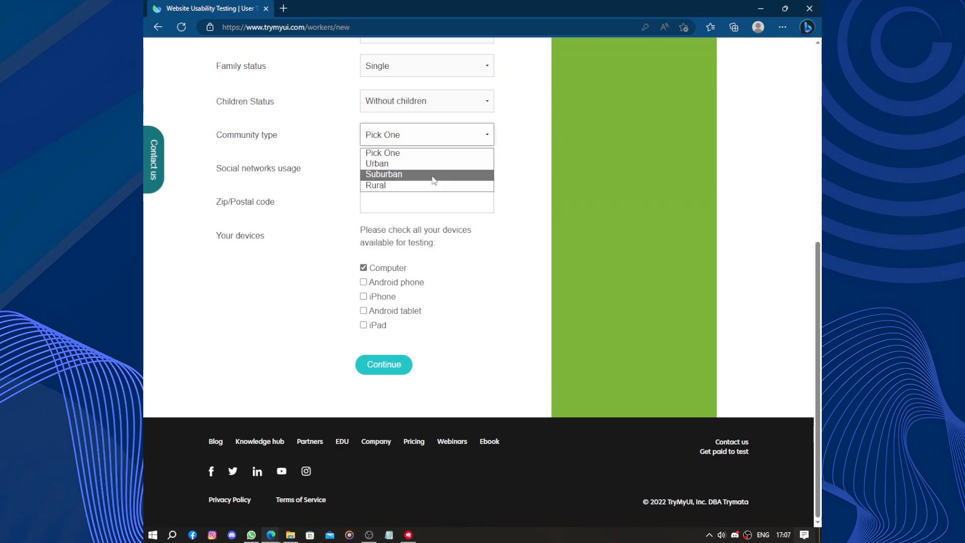
{"action": "mouse_move", "coordinate": [430, 163]}
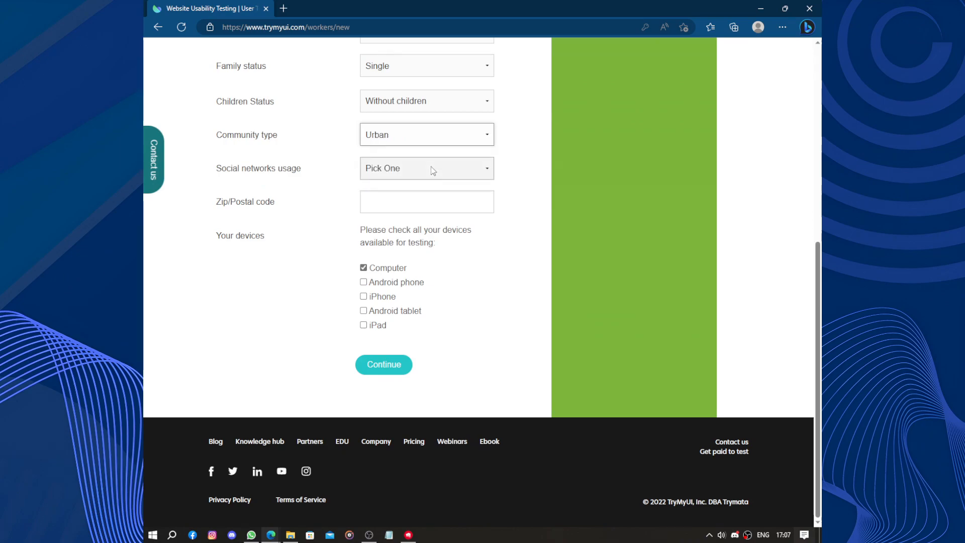
{"action": "left_click", "coordinate": [426, 168]}
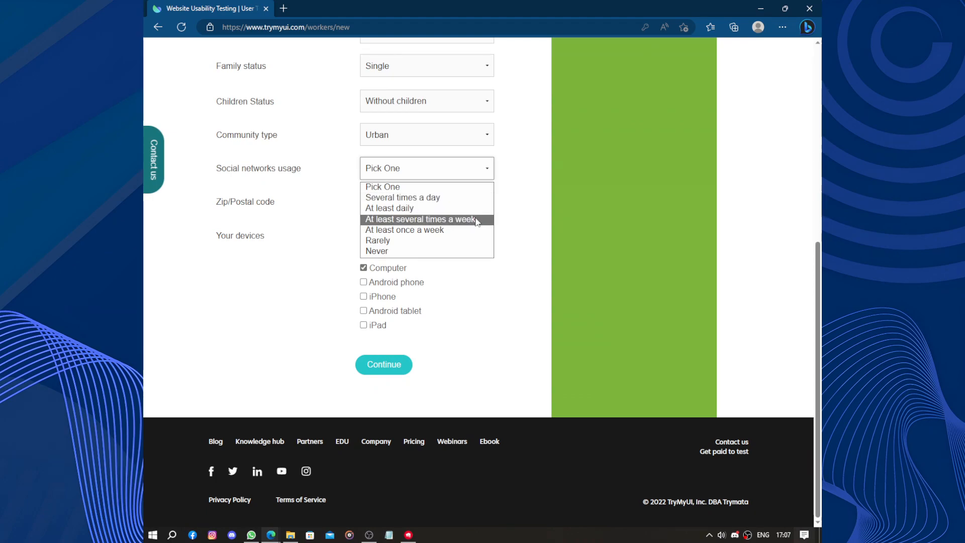
{"action": "mouse_move", "coordinate": [469, 230]}
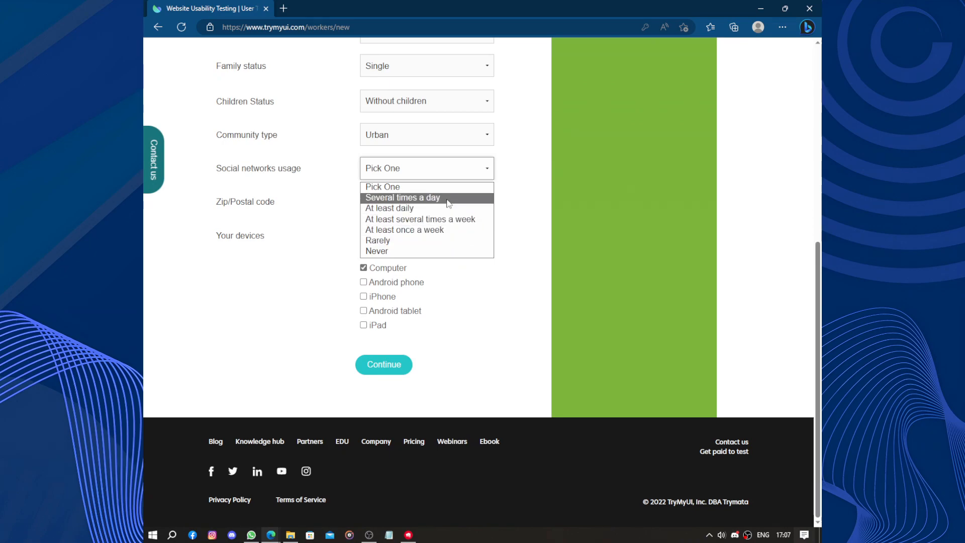
{"action": "mouse_move", "coordinate": [436, 208]}
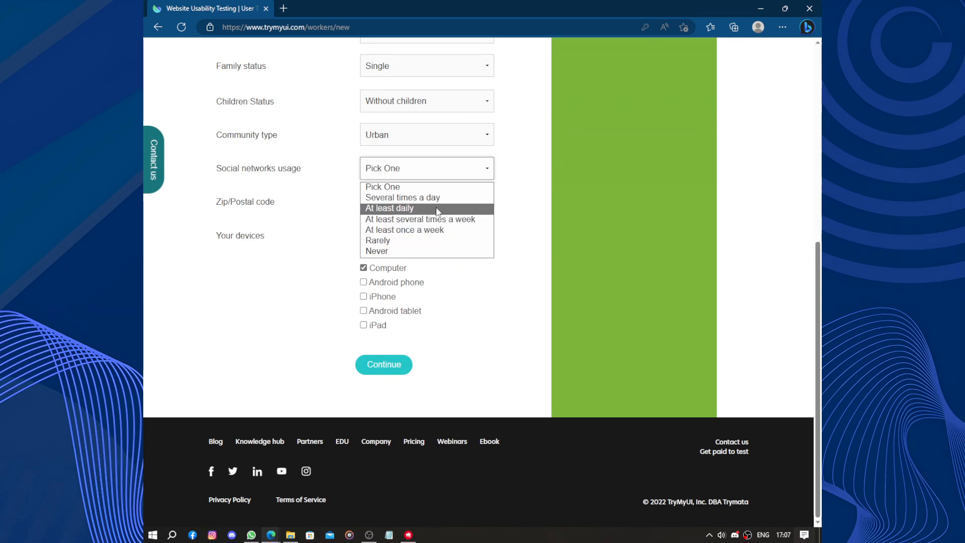
{"action": "left_click", "coordinate": [389, 208]}
{"action": "type", "text": "60000"}
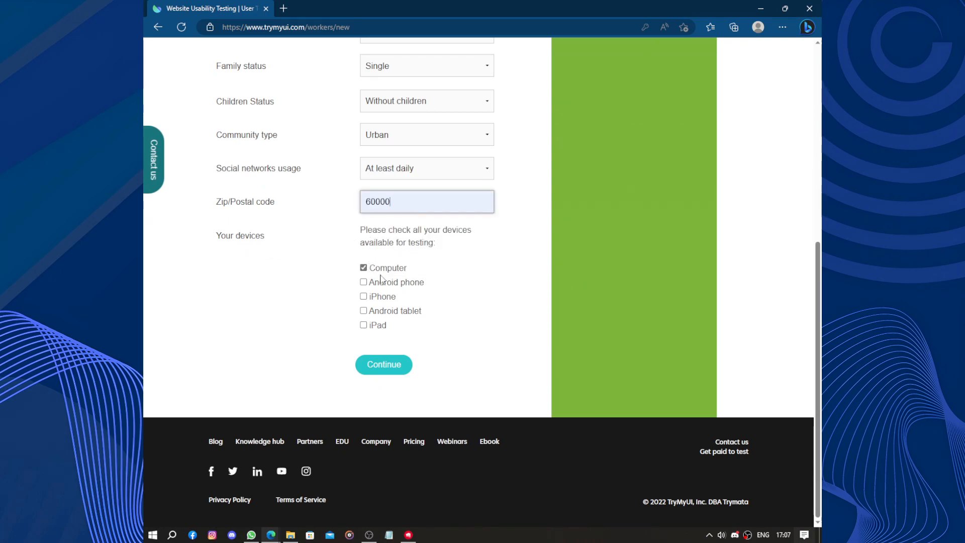
{"action": "left_click", "coordinate": [383, 364]}
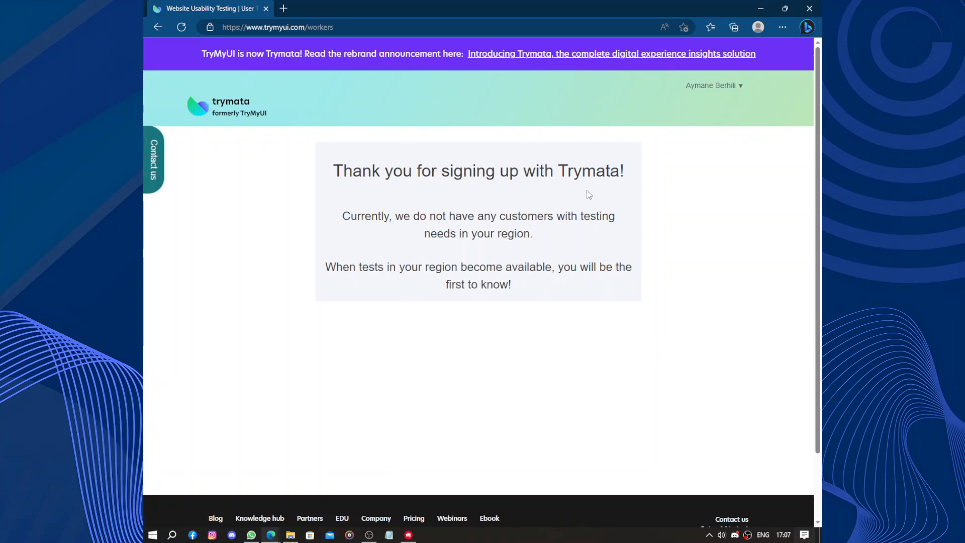
{"action": "mouse_move", "coordinate": [571, 228]}
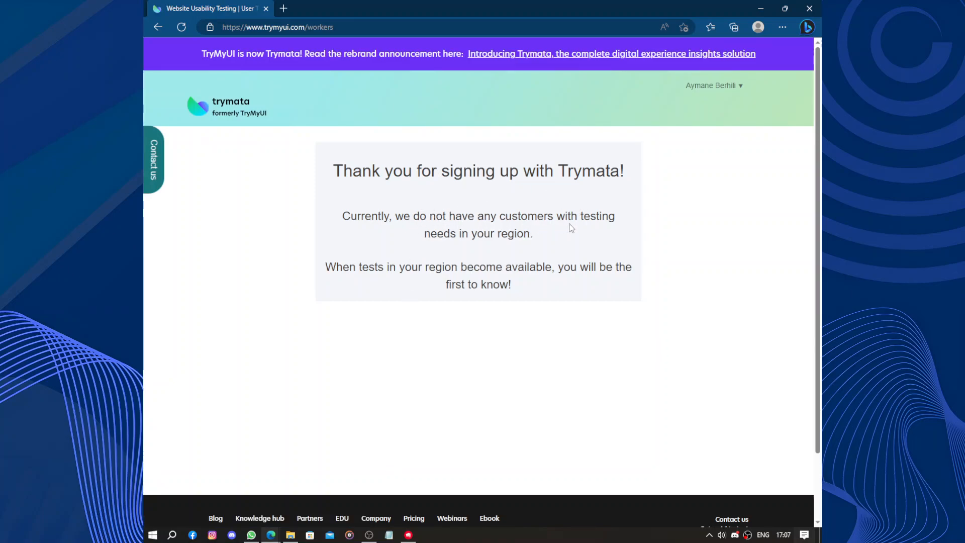
{"action": "mouse_move", "coordinate": [503, 251]}
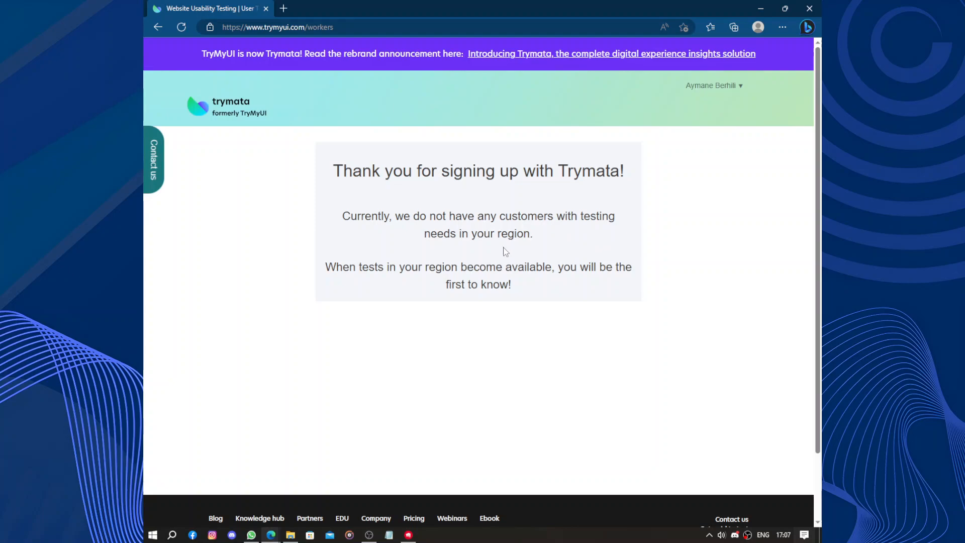
{"action": "mouse_move", "coordinate": [255, 106]}
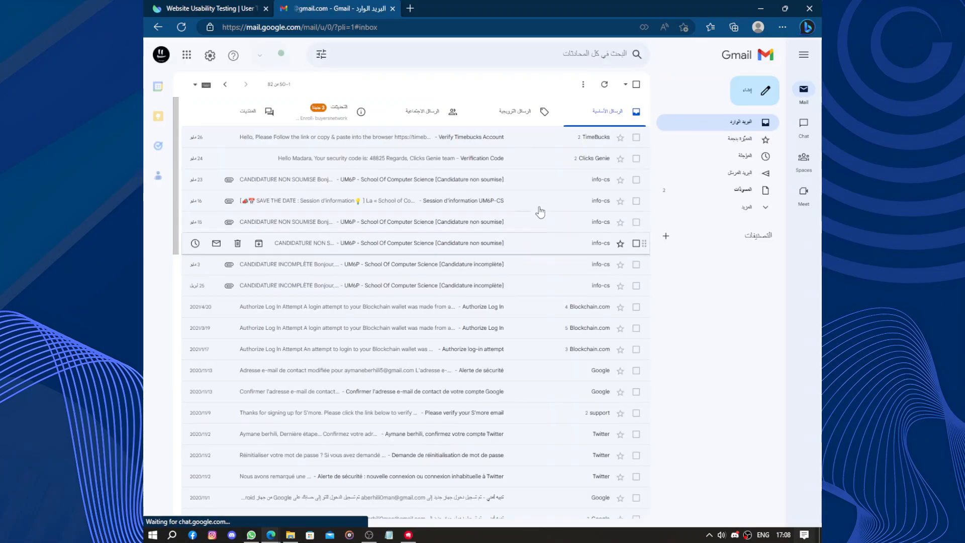
Follow the verify link in Gmail's 'Please verify your email address' message, then close Gmail.
{"action": "left_click", "coordinate": [317, 112]}
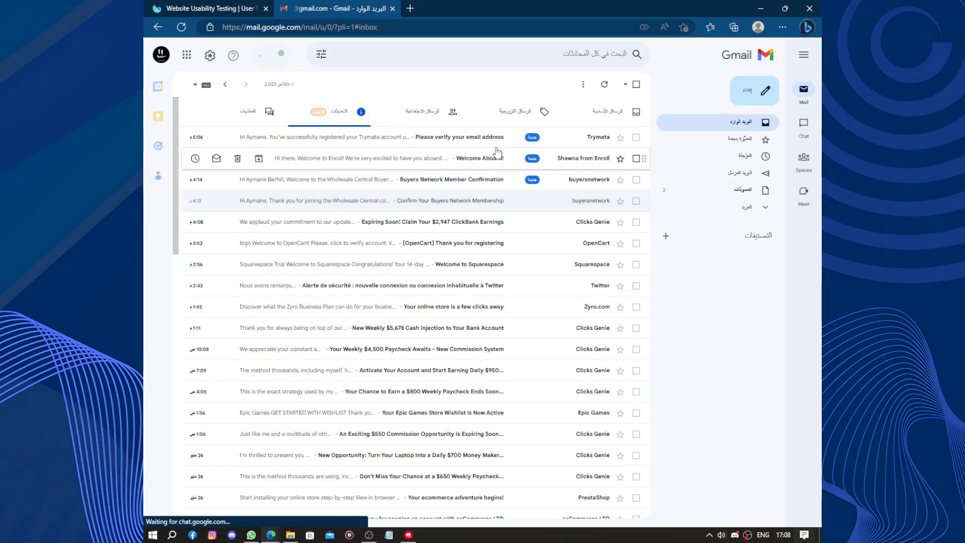
{"action": "left_click", "coordinate": [459, 137]}
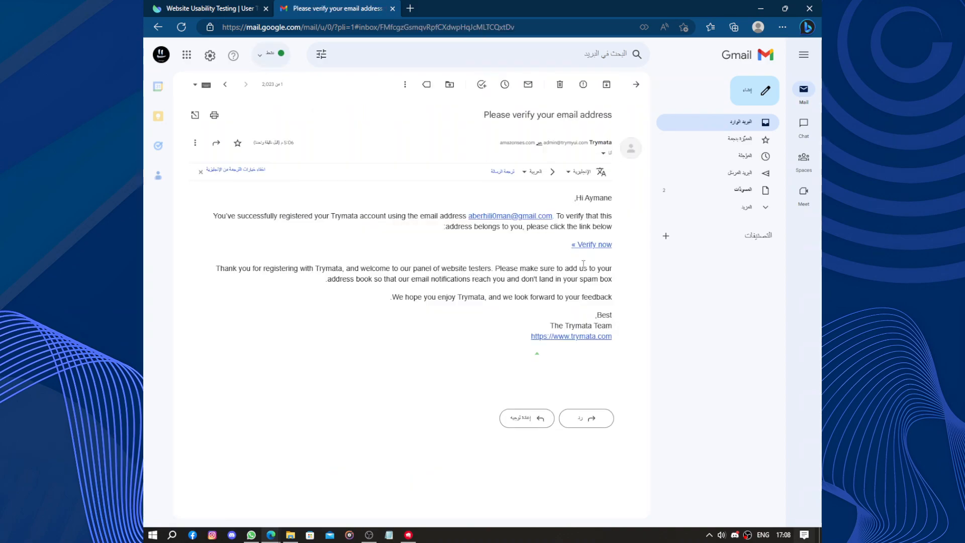
{"action": "left_click", "coordinate": [590, 244]}
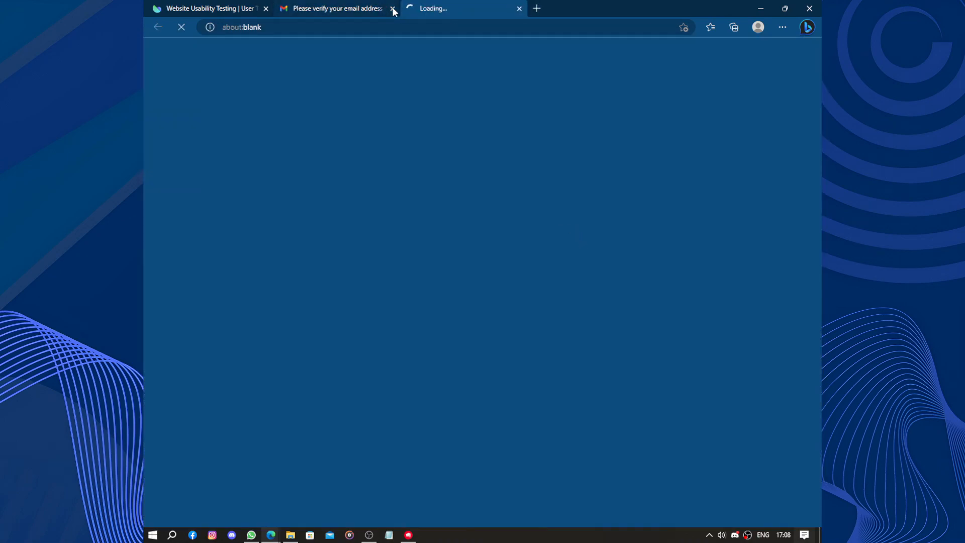
{"action": "left_click", "coordinate": [392, 8]}
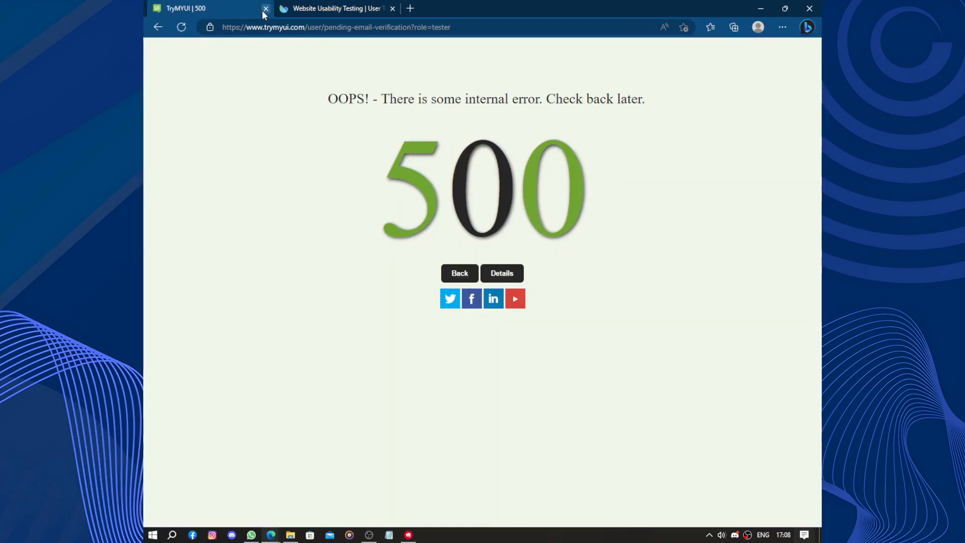
Close the 500 error tab and acknowledge the 'perform all tasks in order' guideline.
{"action": "left_click", "coordinate": [265, 8]}
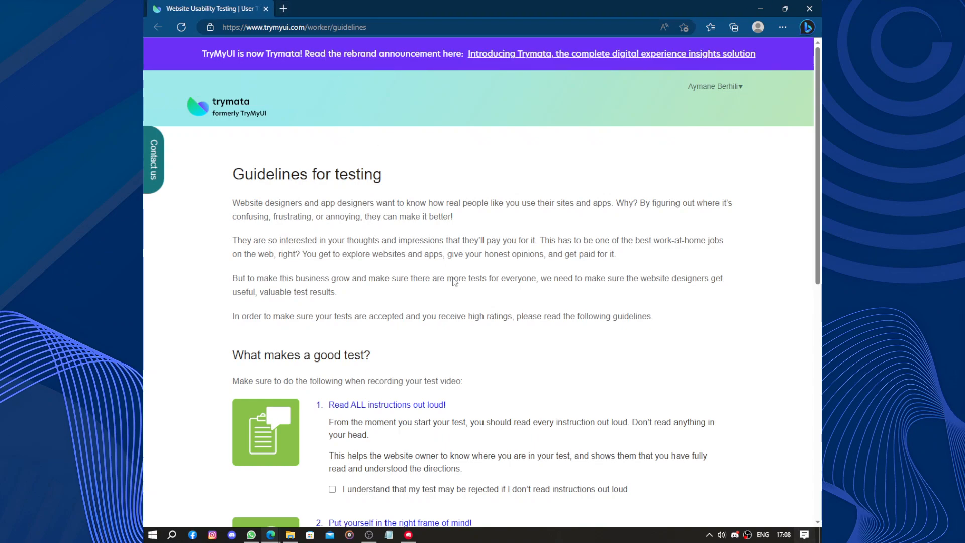
{"action": "scroll", "scroll_direction": "down", "scroll_amount": 3}
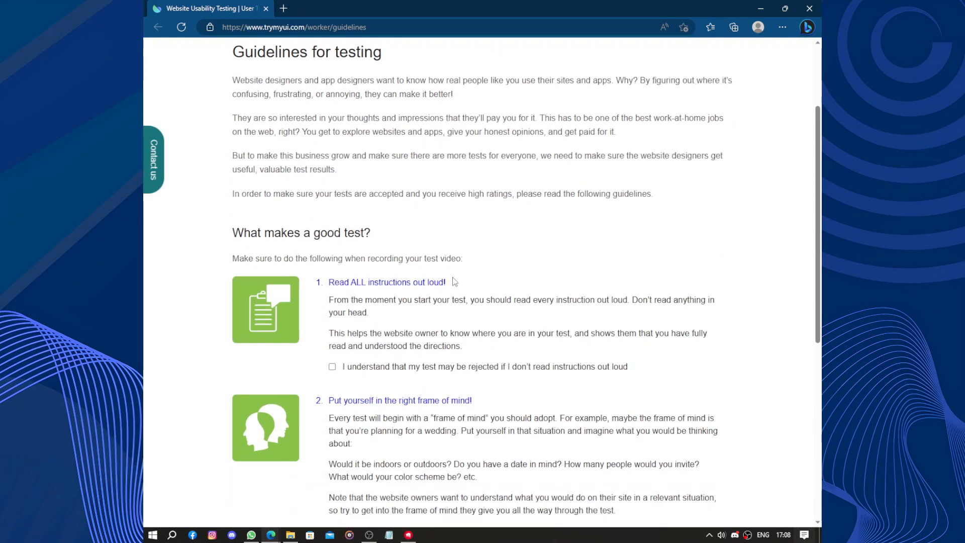
{"action": "scroll", "scroll_direction": "down", "scroll_amount": 3}
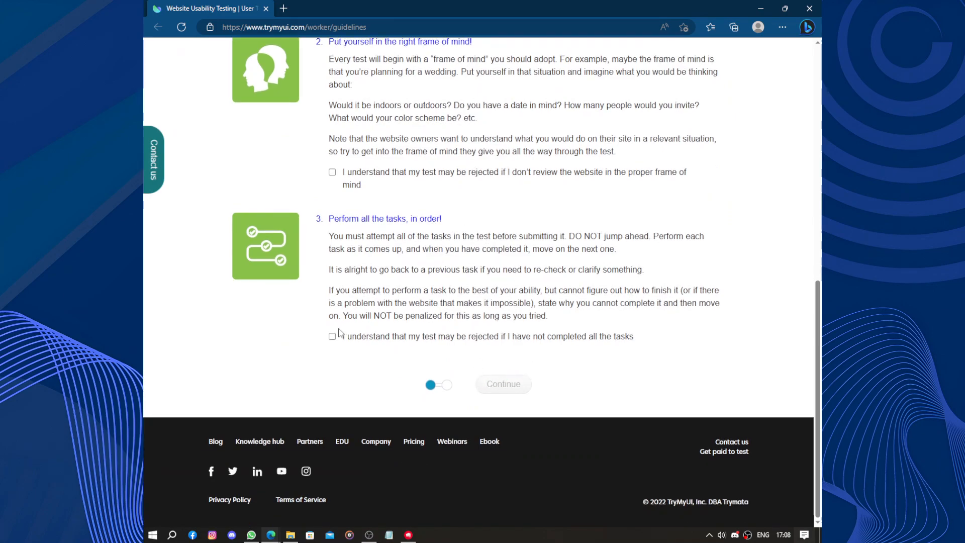
{"action": "left_click", "coordinate": [332, 336]}
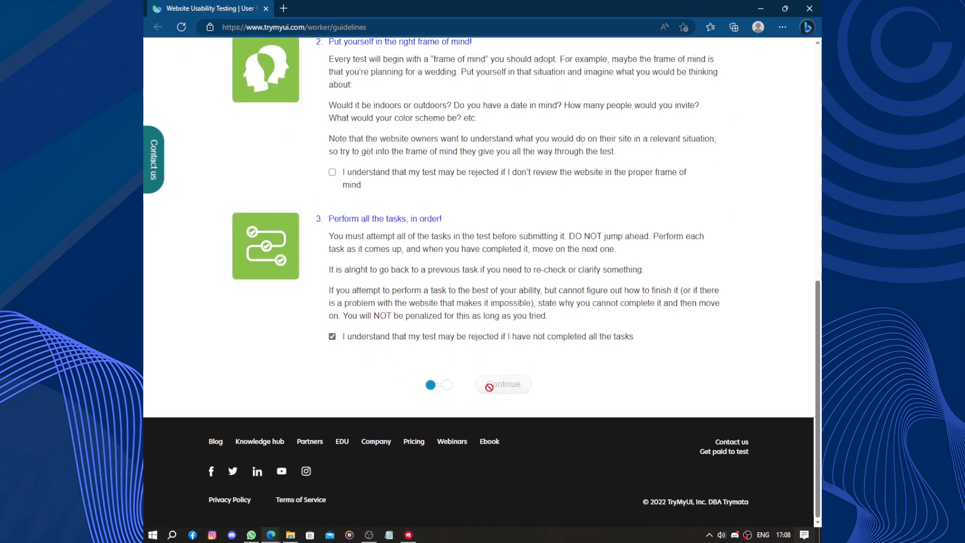
{"action": "scroll", "scroll_direction": "up", "scroll_amount": 3}
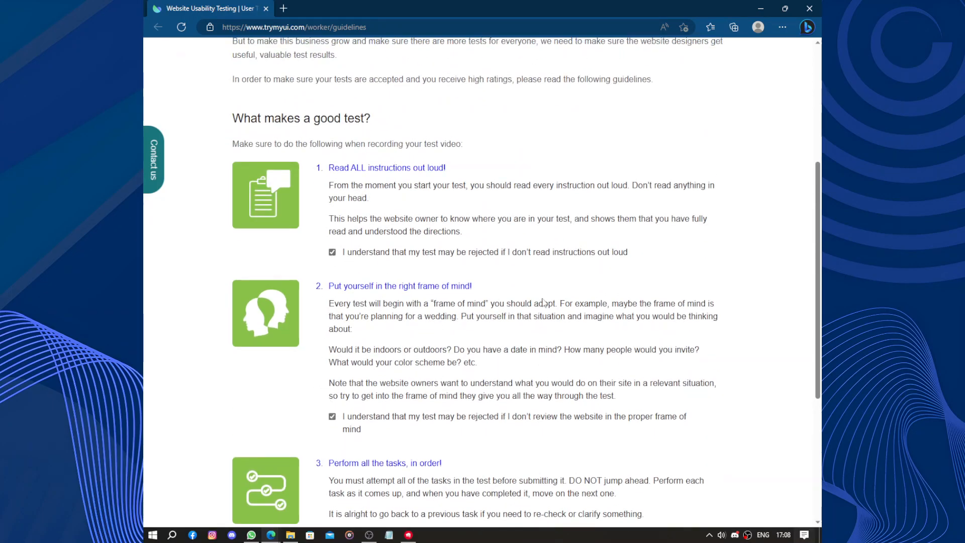
{"action": "scroll", "scroll_direction": "up", "scroll_amount": 3}
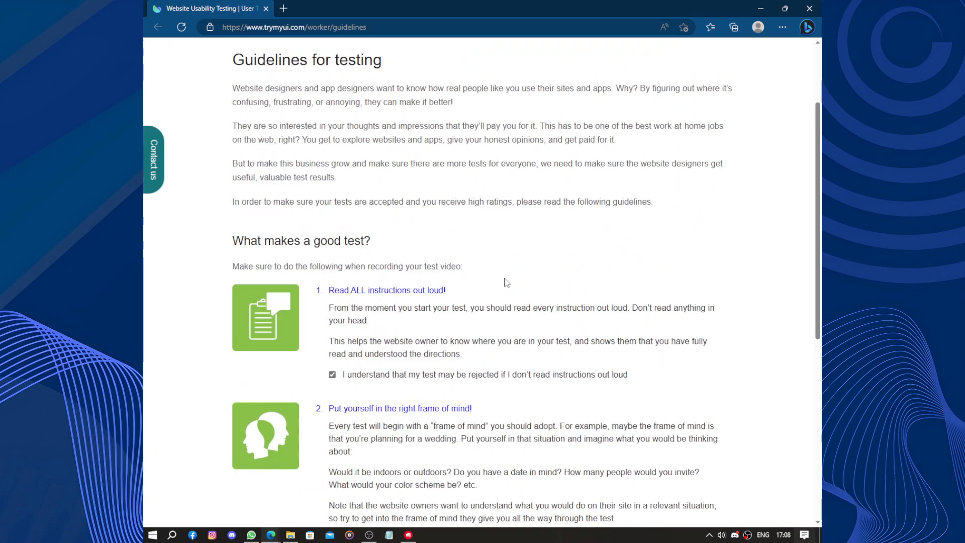
{"action": "scroll", "scroll_direction": "up", "scroll_amount": 3}
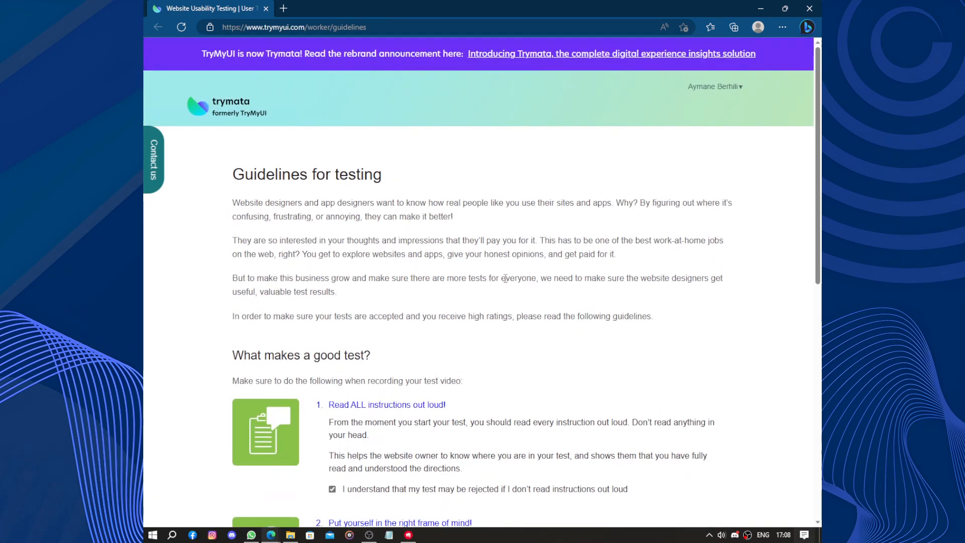
{"action": "scroll", "scroll_direction": "down", "scroll_amount": 3}
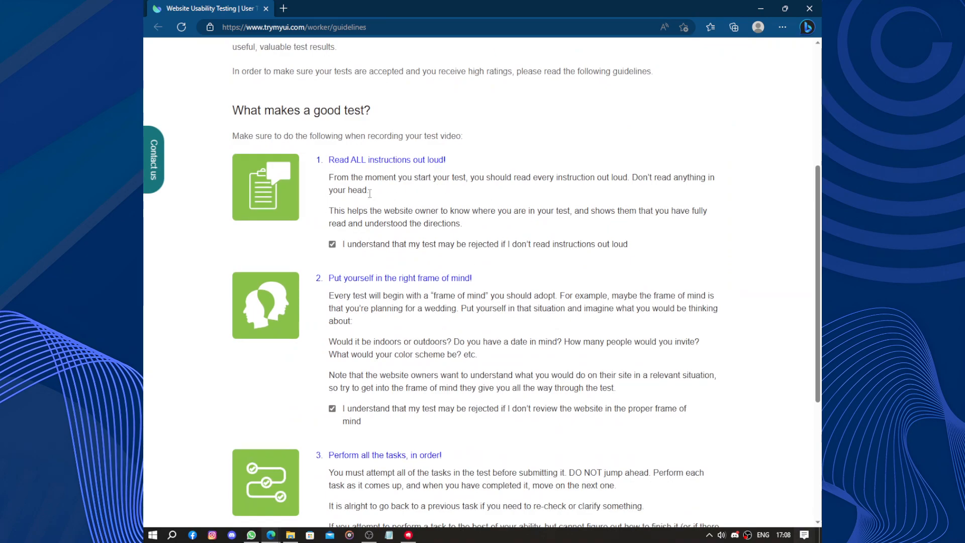
{"action": "double_click", "coordinate": [423, 160]}
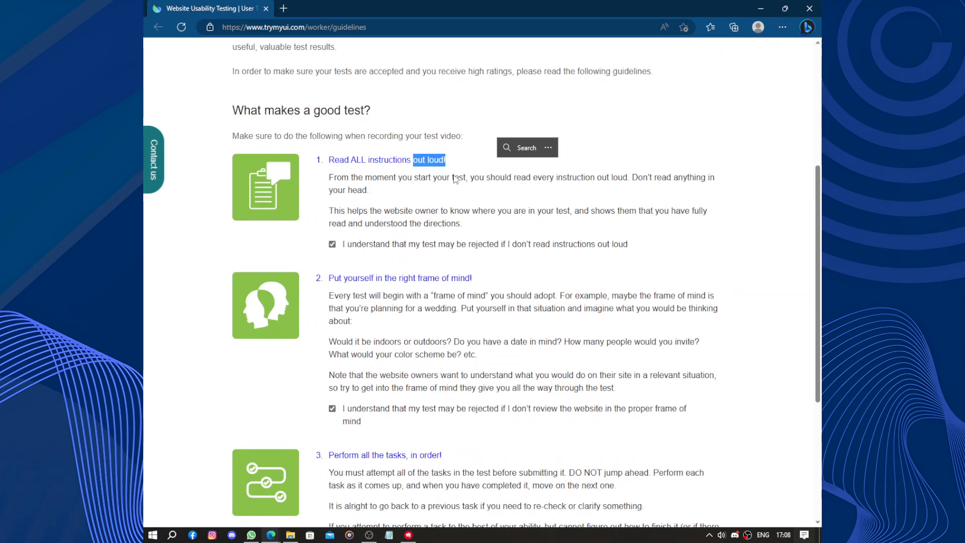
{"action": "left_click", "coordinate": [431, 198]}
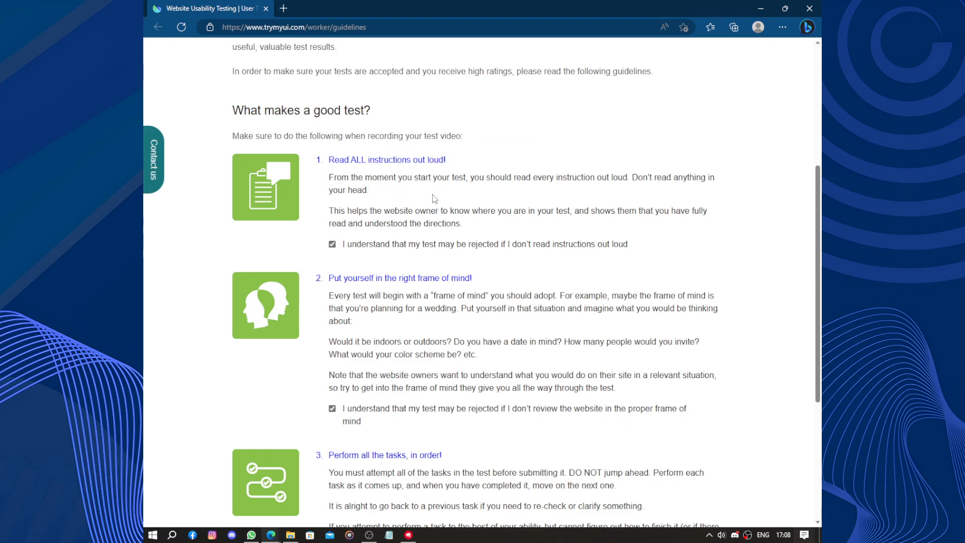
{"action": "scroll", "scroll_direction": "down", "scroll_amount": 3}
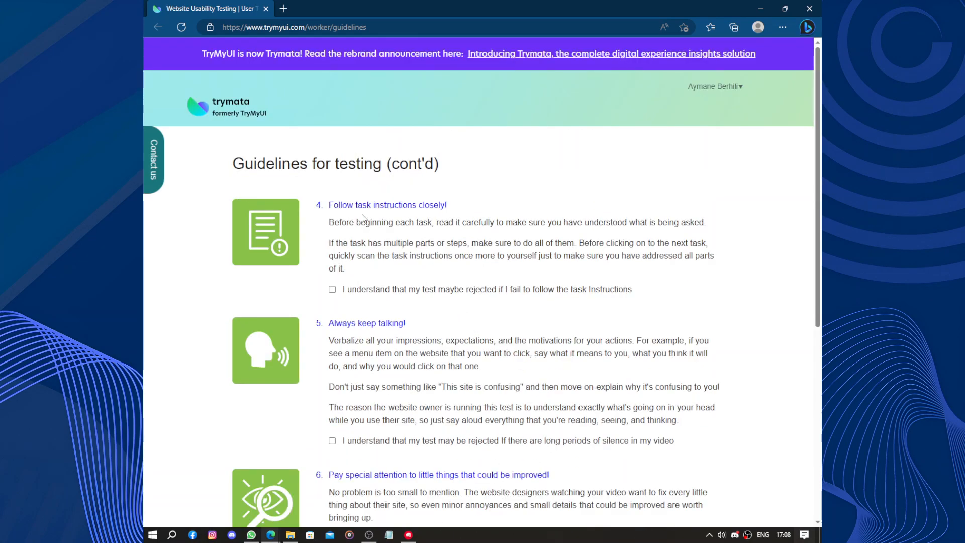
Acknowledge the 'follow task instructions' and 'always keep talking' guidelines, then finish signup.
{"action": "scroll", "scroll_direction": "down", "scroll_amount": 3}
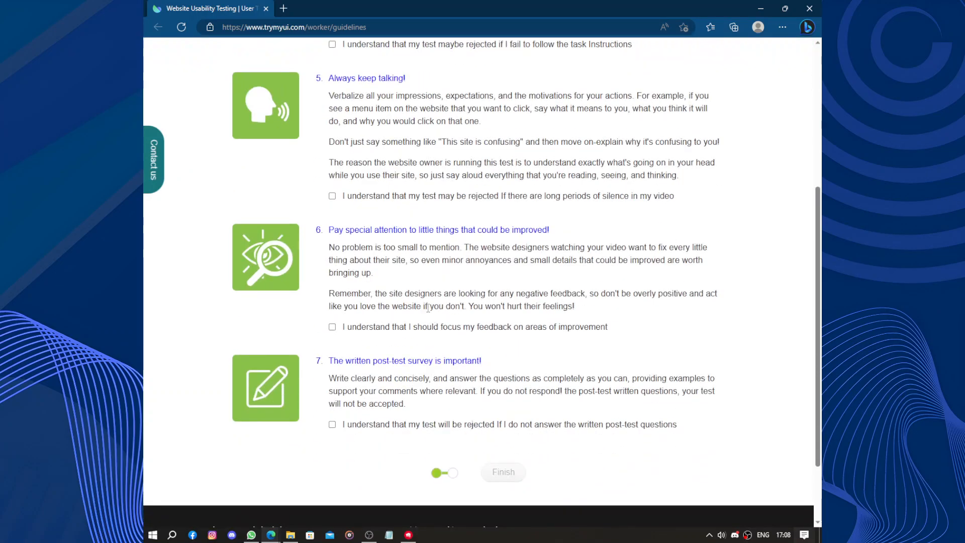
{"action": "mouse_move", "coordinate": [357, 166]}
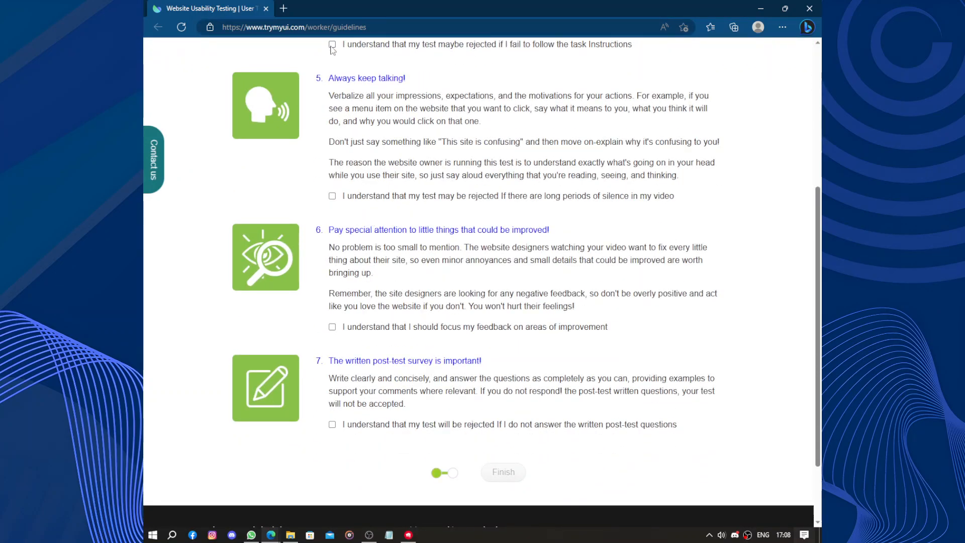
{"action": "left_click", "coordinate": [332, 44]}
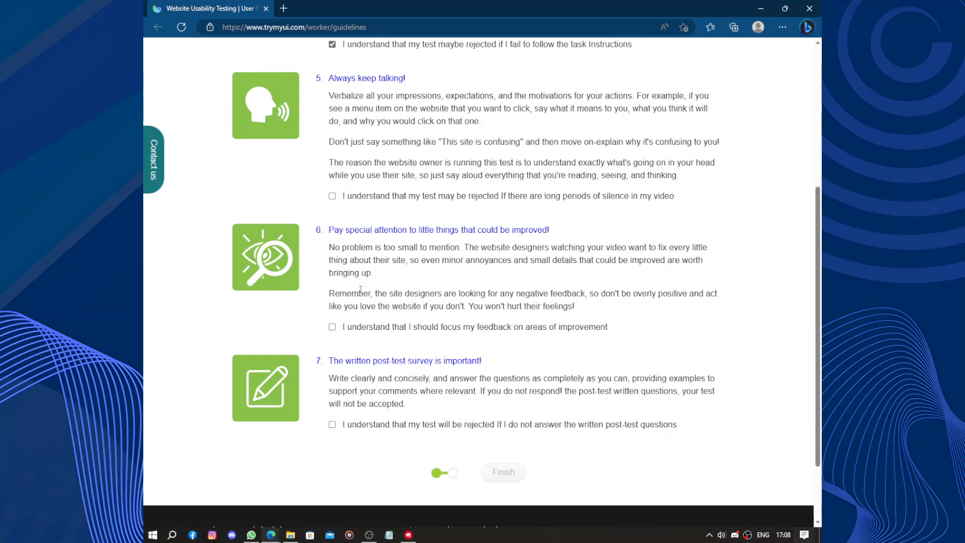
{"action": "left_click", "coordinate": [331, 195]}
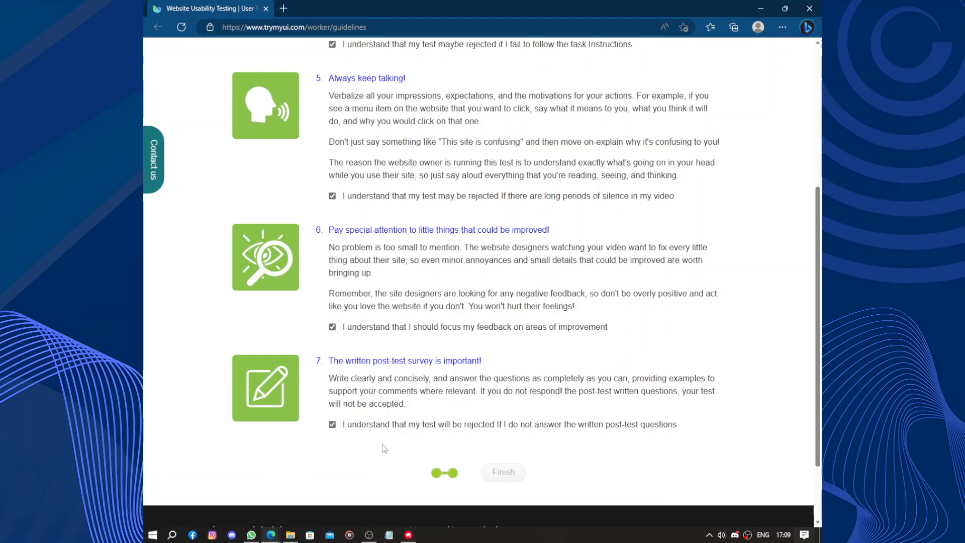
{"action": "mouse_move", "coordinate": [348, 358]}
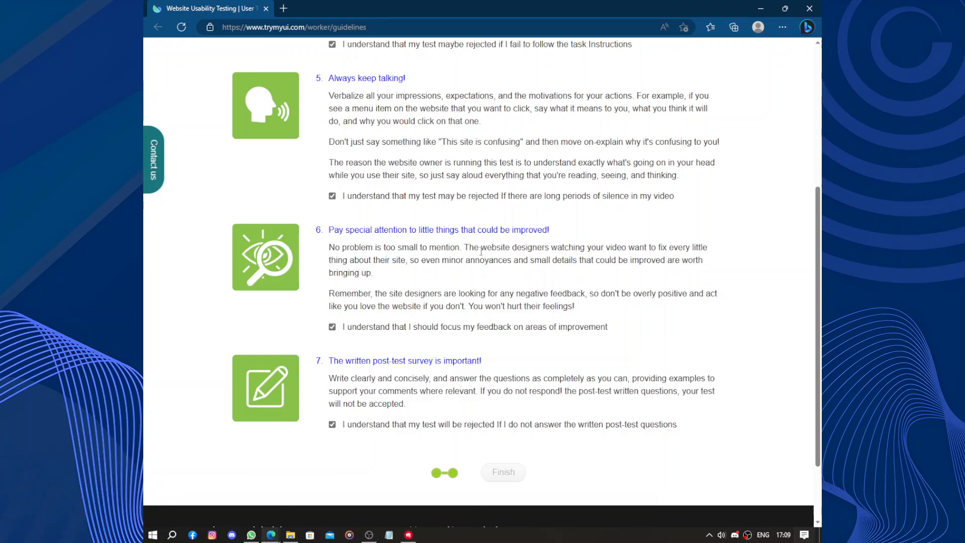
{"action": "mouse_move", "coordinate": [442, 258]}
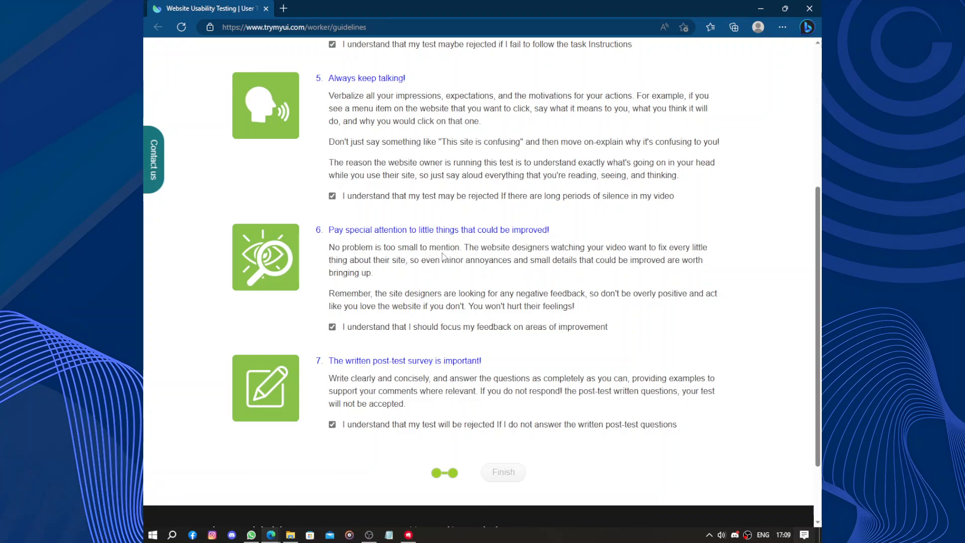
{"action": "mouse_move", "coordinate": [454, 229]}
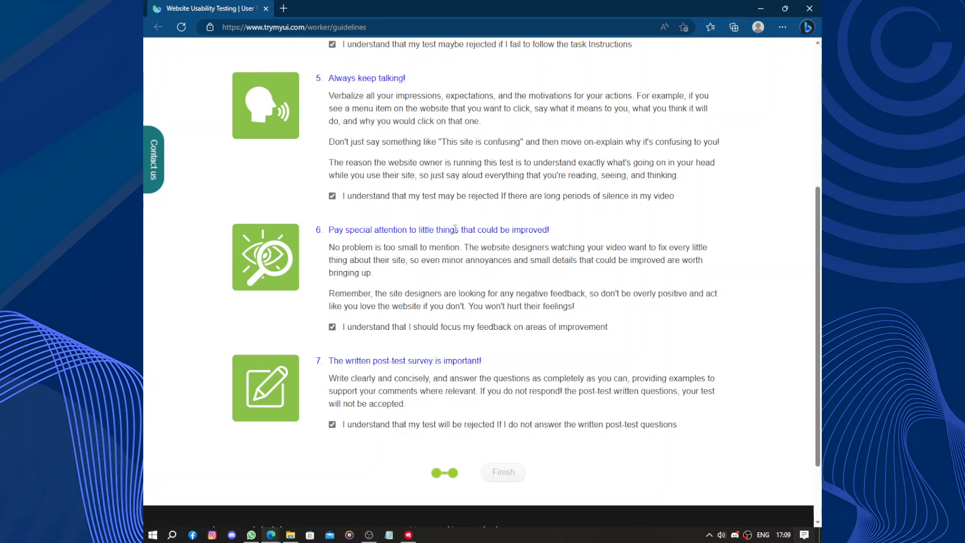
{"action": "scroll", "scroll_direction": "up", "scroll_amount": 3}
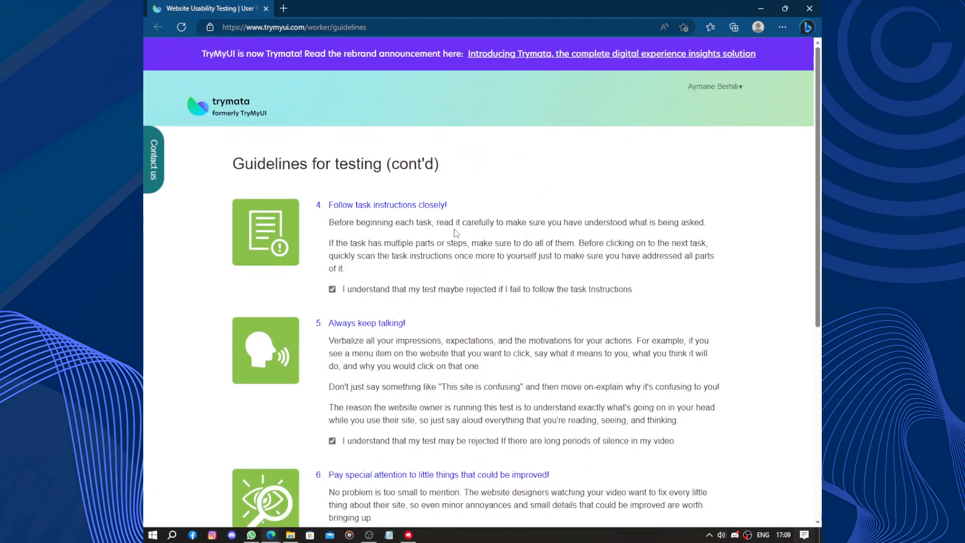
{"action": "scroll", "scroll_direction": "down", "scroll_amount": 3}
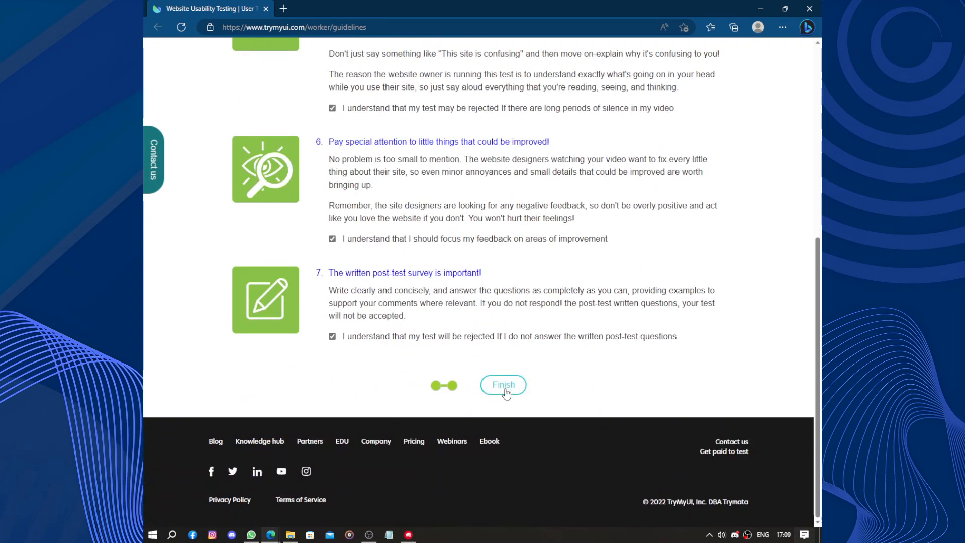
{"action": "left_click", "coordinate": [502, 383]}
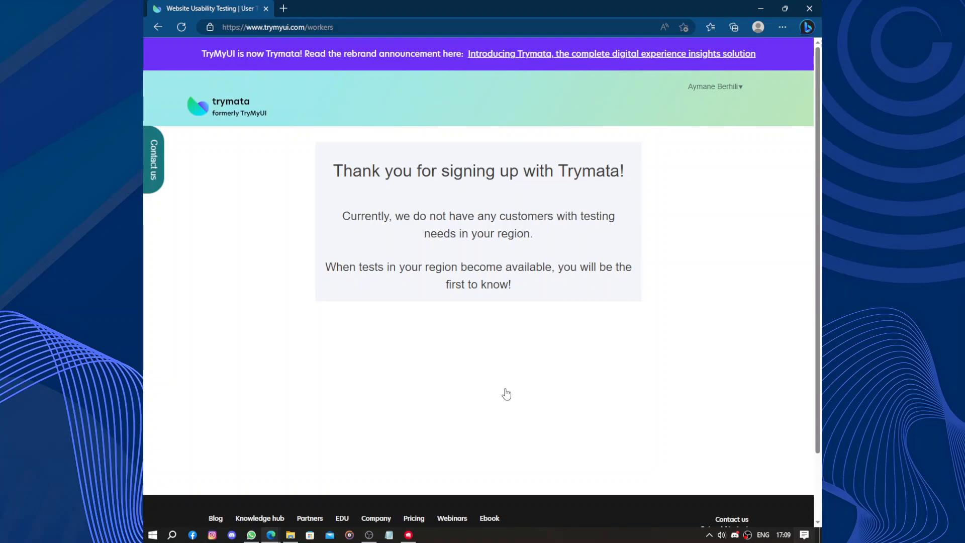
{"action": "mouse_move", "coordinate": [455, 350]}
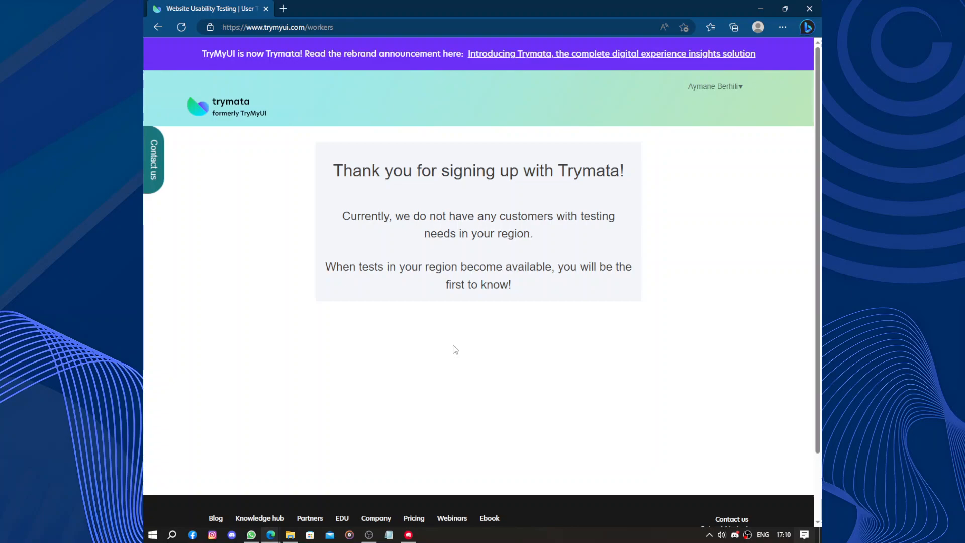
{"action": "scroll", "scroll_direction": "down", "scroll_amount": 3}
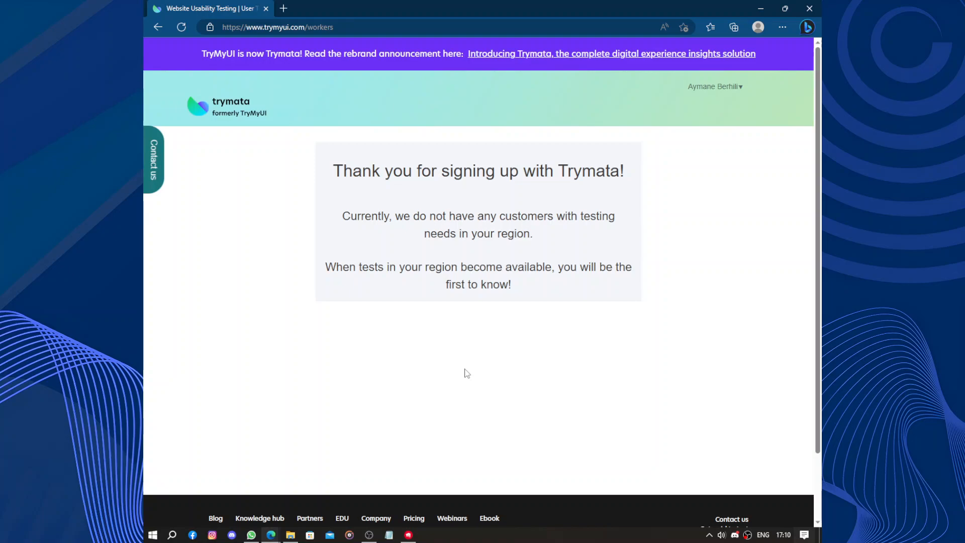
{"action": "scroll", "scroll_direction": "down", "scroll_amount": 3}
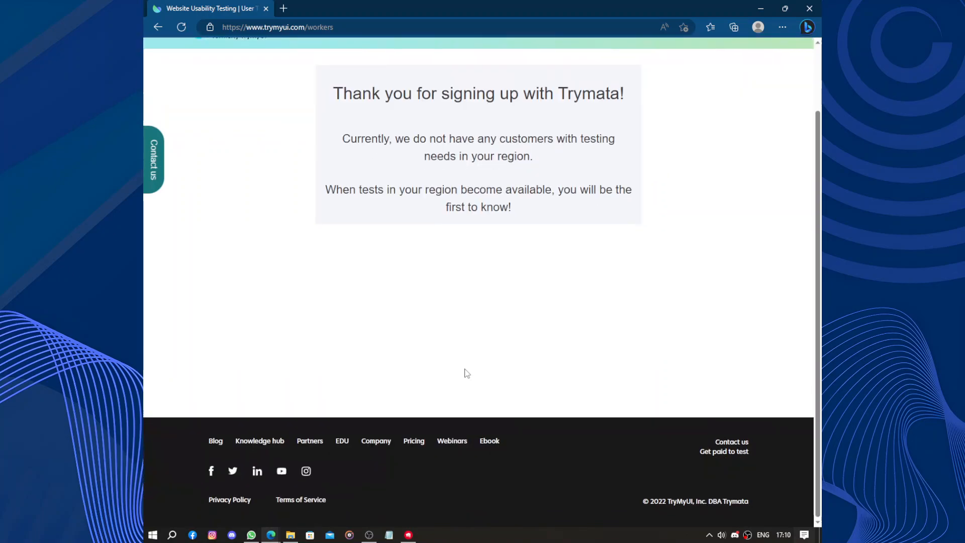
{"action": "scroll", "scroll_direction": "up", "scroll_amount": 3}
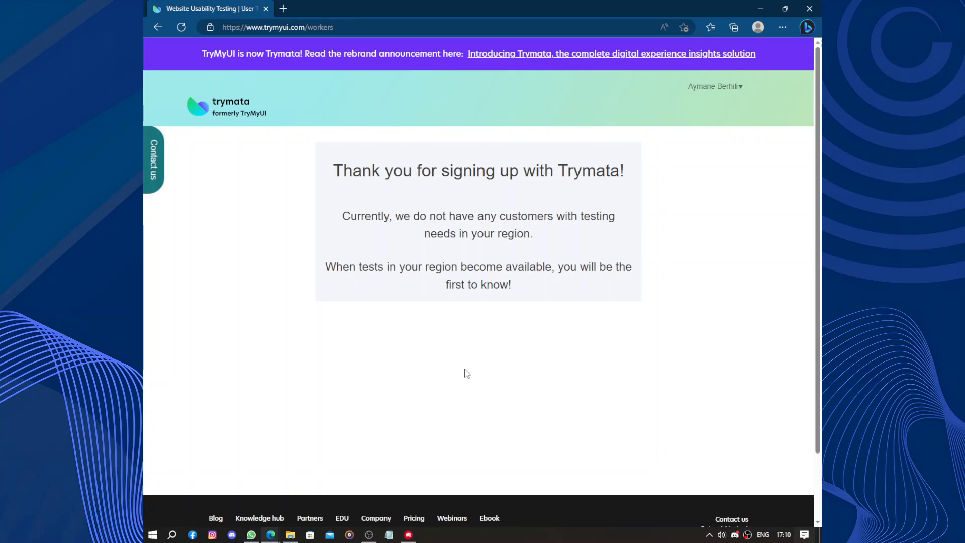
{"action": "mouse_move", "coordinate": [485, 350]}
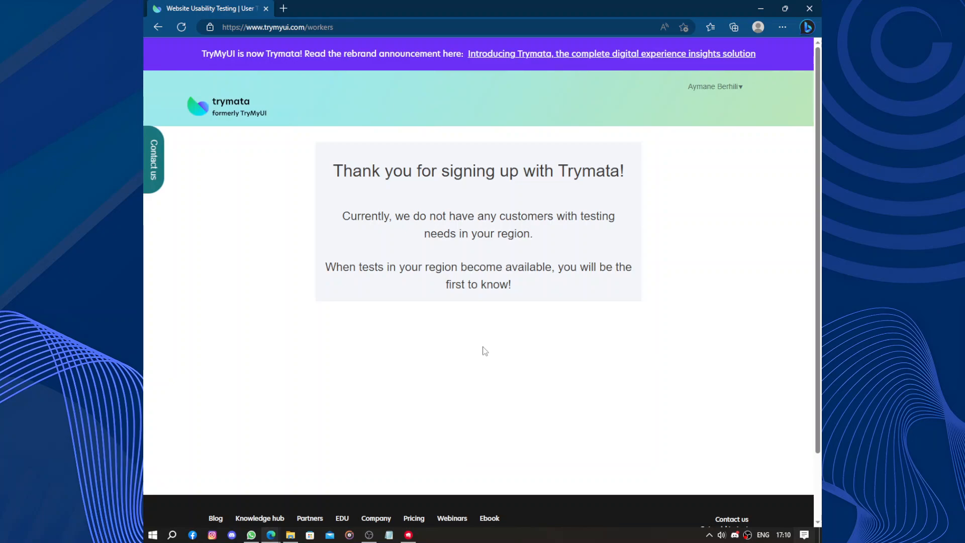
{"action": "mouse_move", "coordinate": [608, 345]}
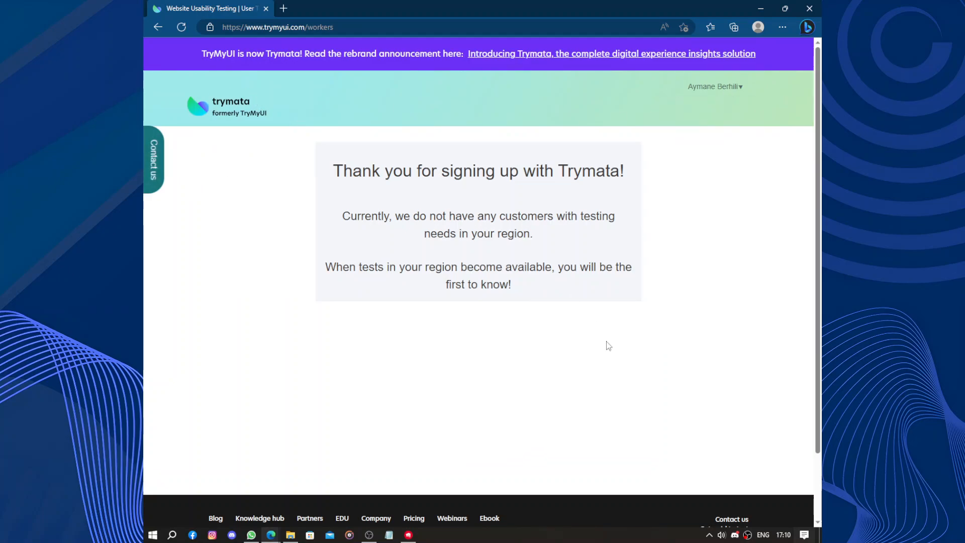
Open My Profile from the account menu and scroll through the profile details.
{"action": "left_click", "coordinate": [714, 86]}
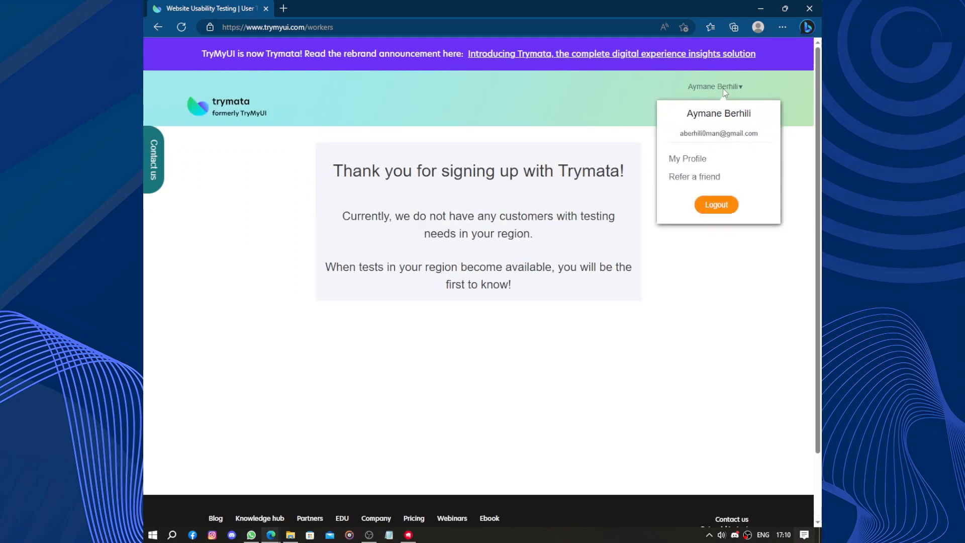
{"action": "left_click", "coordinate": [687, 158]}
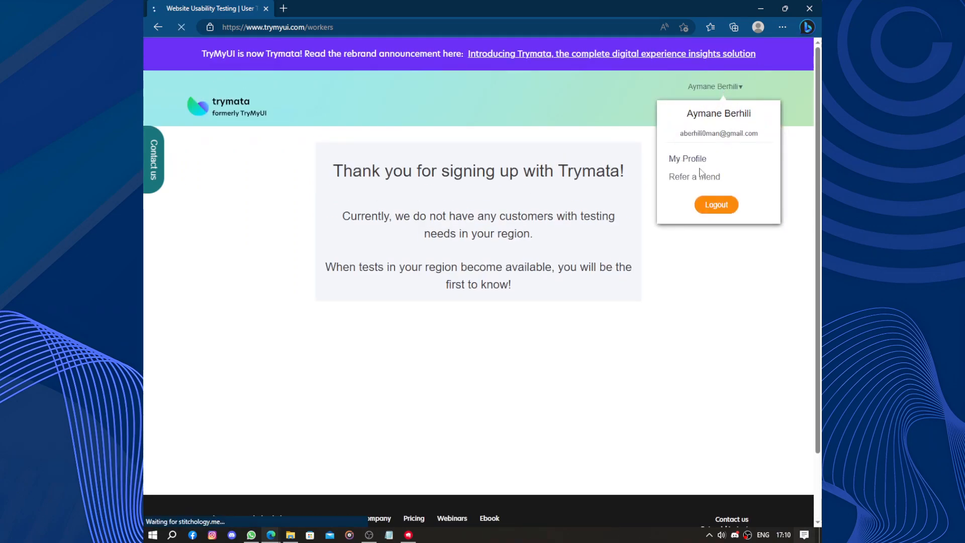
{"action": "left_click", "coordinate": [687, 158]}
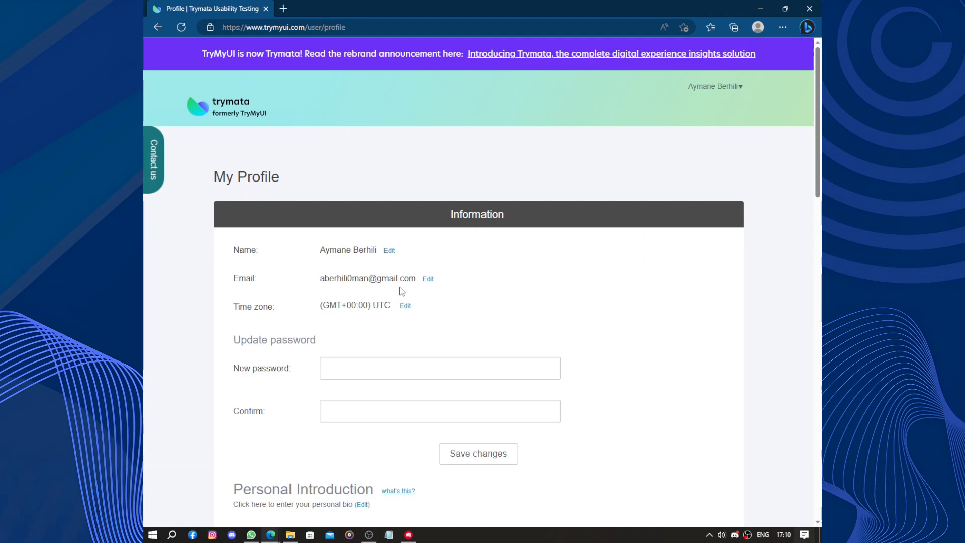
{"action": "scroll", "scroll_direction": "down", "scroll_amount": 3}
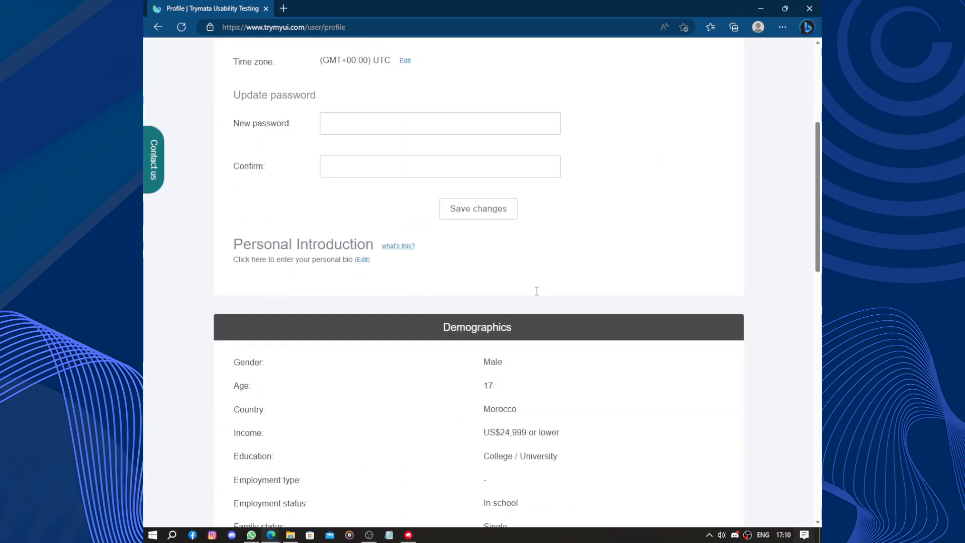
{"action": "scroll", "scroll_direction": "down", "scroll_amount": 3}
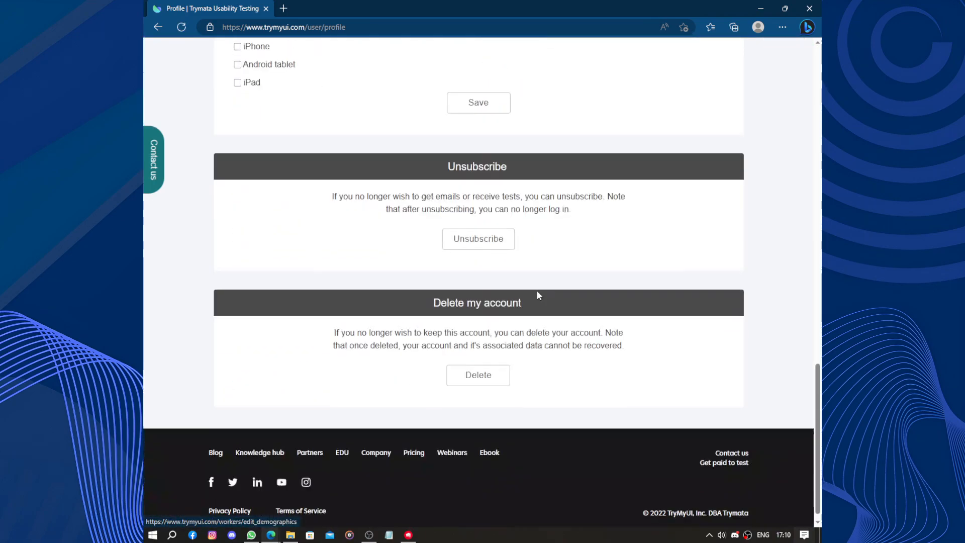
{"action": "scroll", "scroll_direction": "up", "scroll_amount": 3}
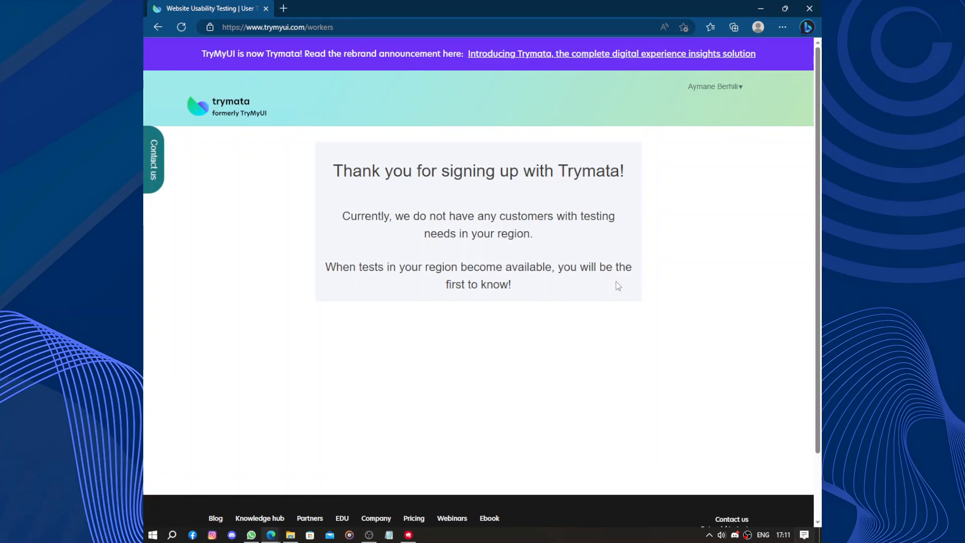
{"action": "scroll", "scroll_direction": "down", "scroll_amount": 3}
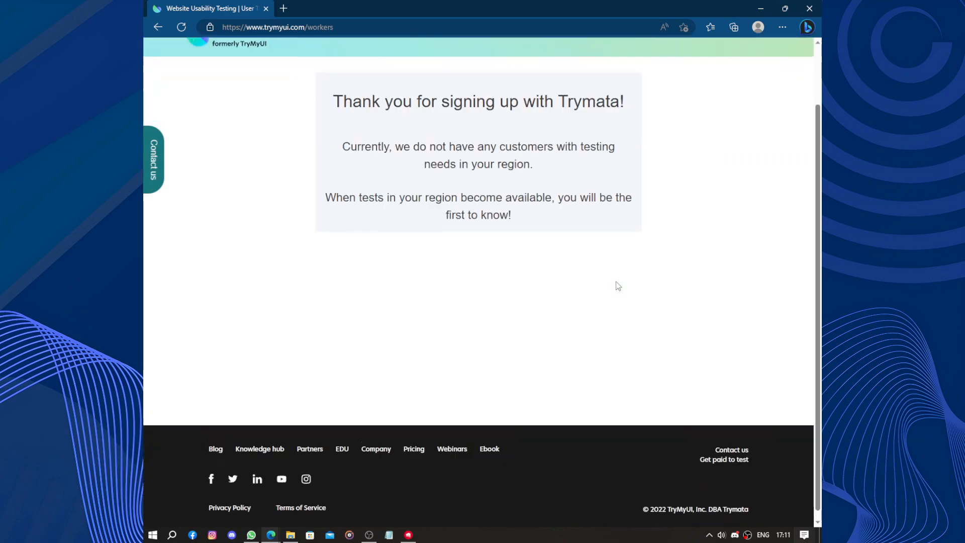
{"action": "scroll", "scroll_direction": "up", "scroll_amount": 3}
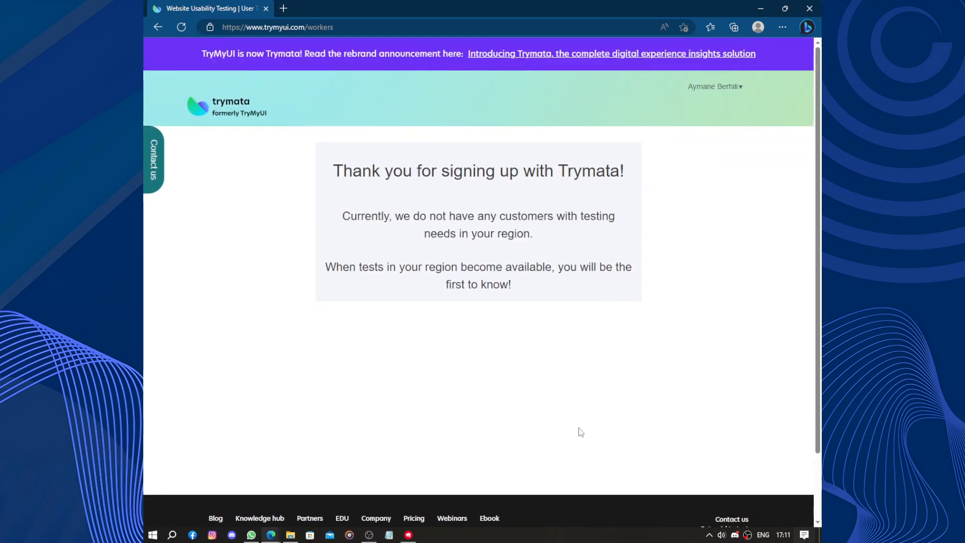
{"action": "mouse_move", "coordinate": [395, 324]}
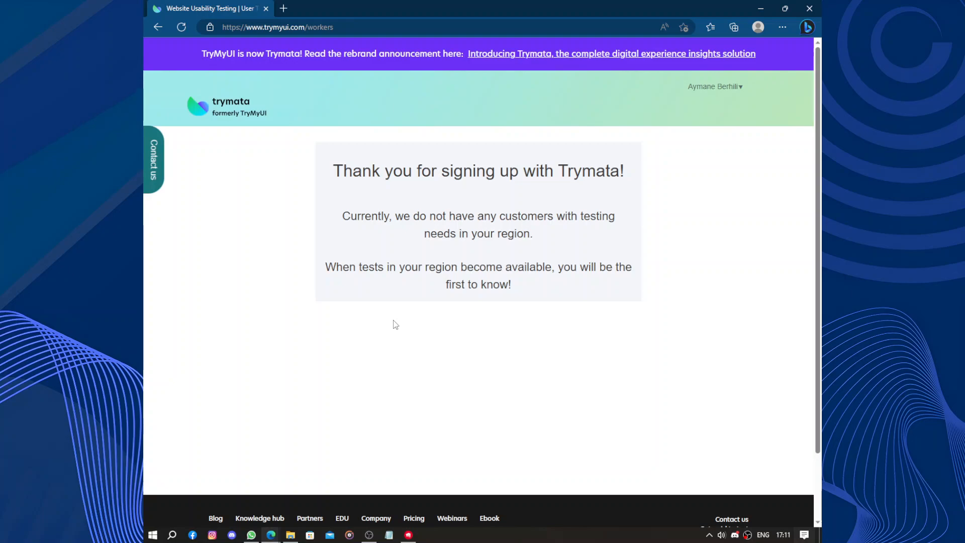
{"action": "mouse_move", "coordinate": [445, 350]}
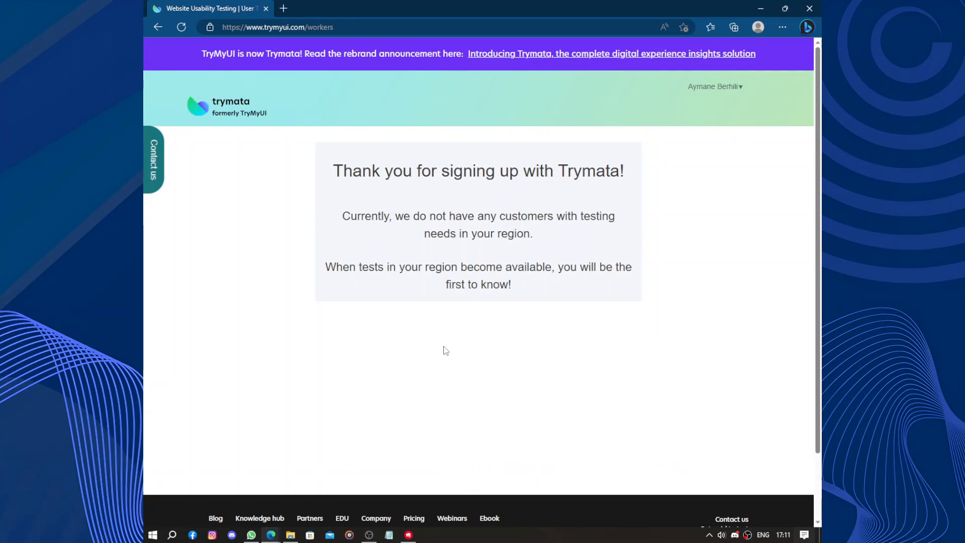
{"action": "mouse_move", "coordinate": [477, 344]}
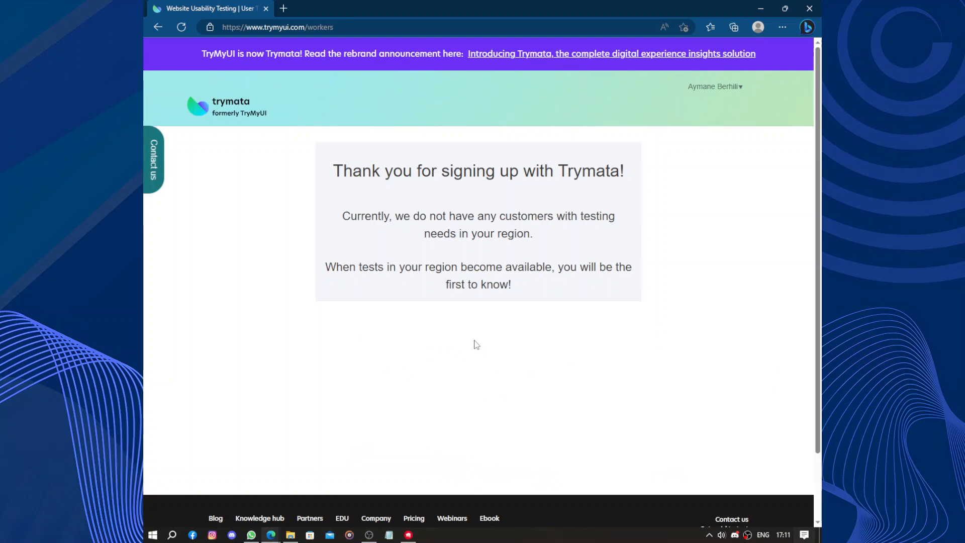
{"action": "mouse_move", "coordinate": [200, 70]}
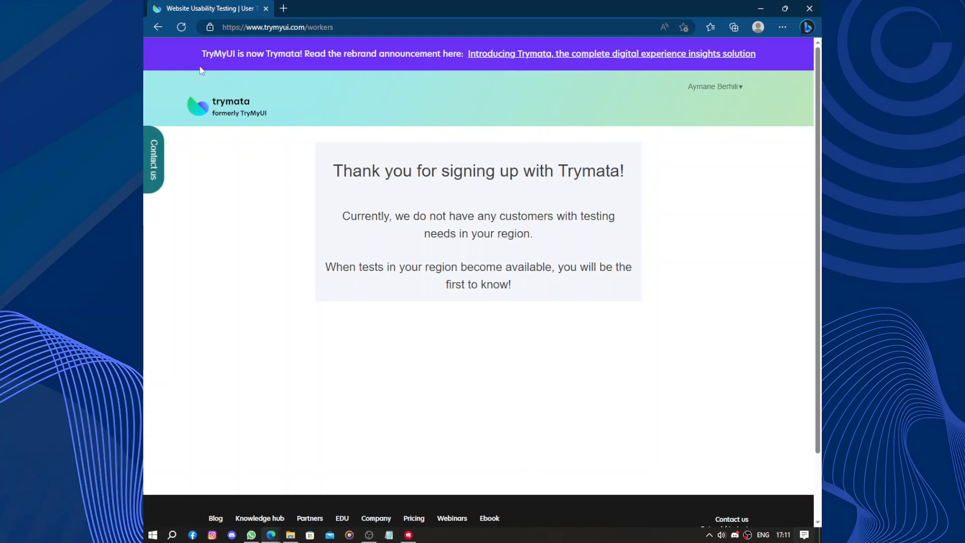
{"action": "mouse_move", "coordinate": [275, 60]}
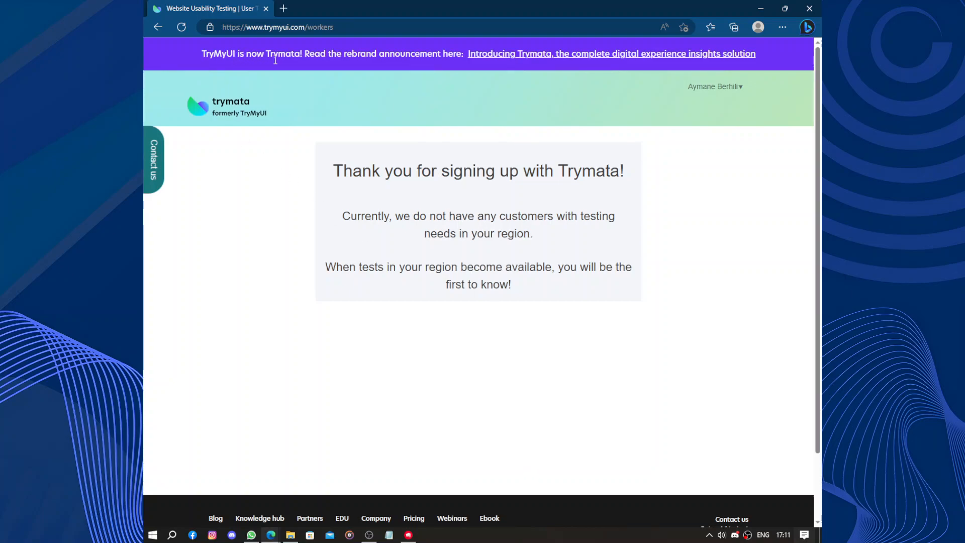
{"action": "mouse_move", "coordinate": [323, 73]}
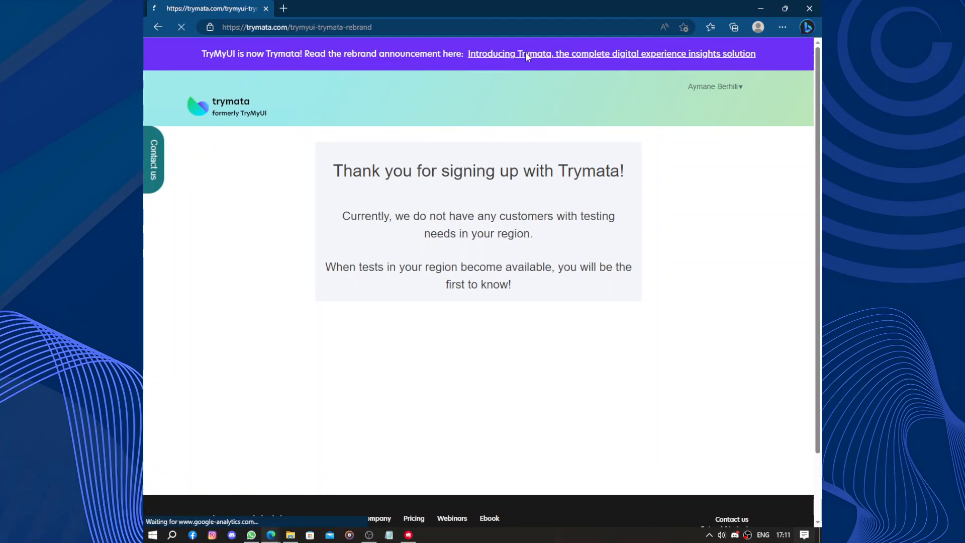
Follow the 'Introducing Trymata' banner to its blank error page, then go back.
{"action": "left_click", "coordinate": [528, 53]}
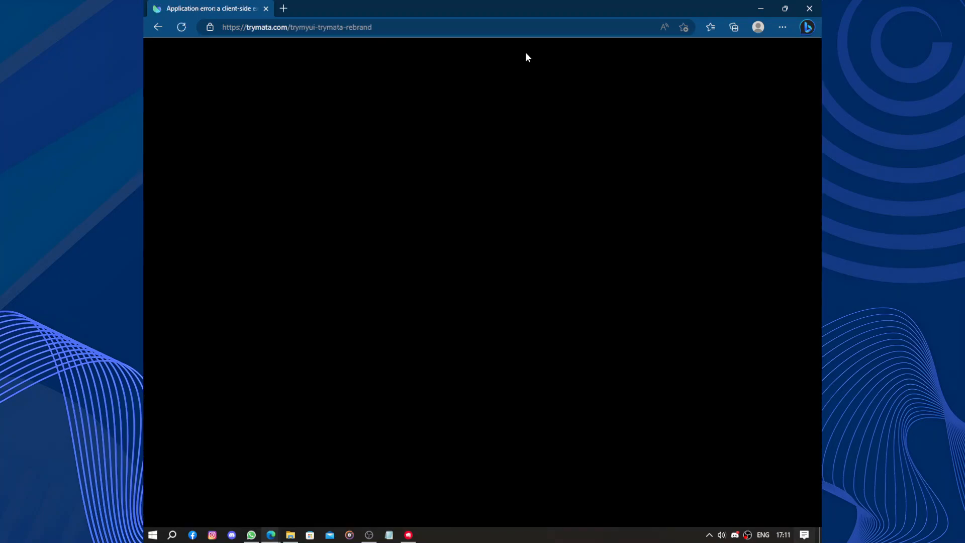
{"action": "right_click", "coordinate": [464, 216]}
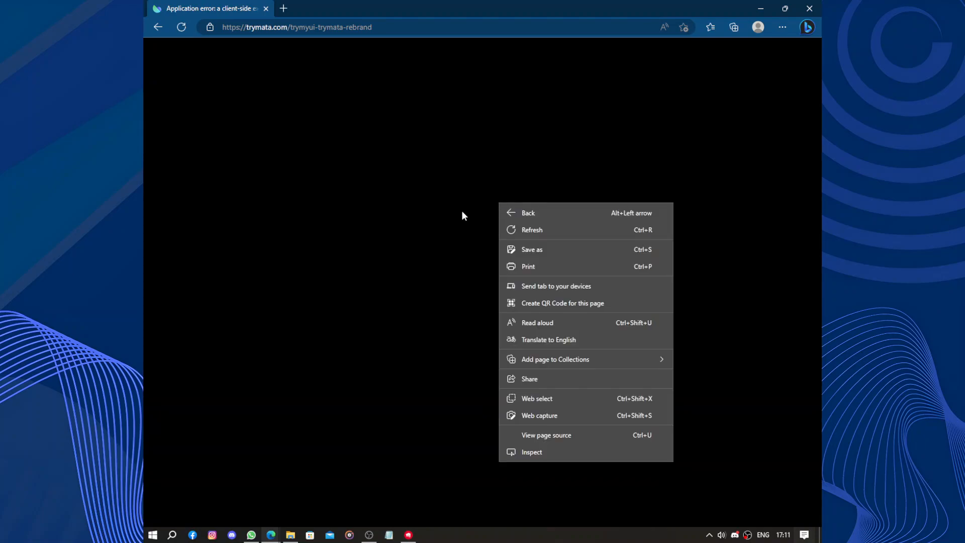
{"action": "left_click", "coordinate": [455, 216]}
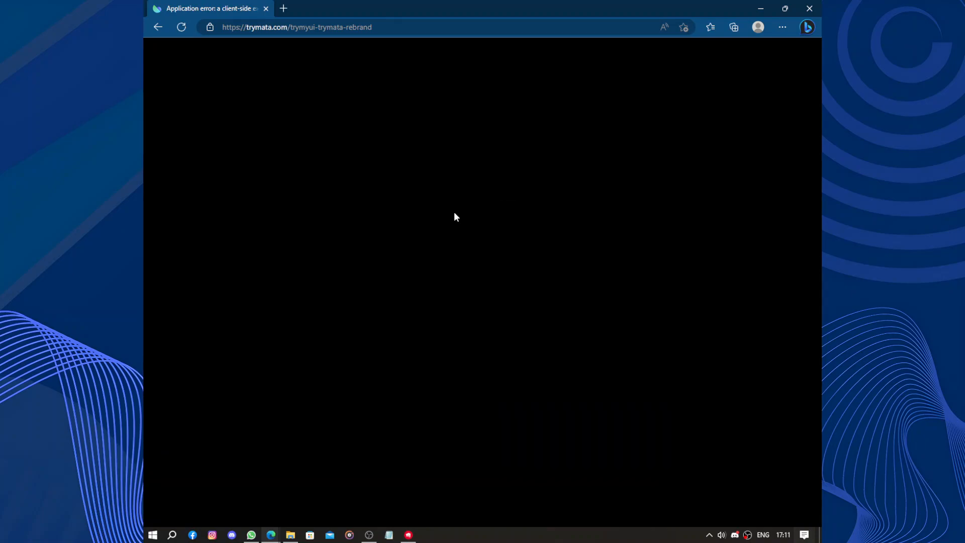
{"action": "mouse_move", "coordinate": [467, 267]}
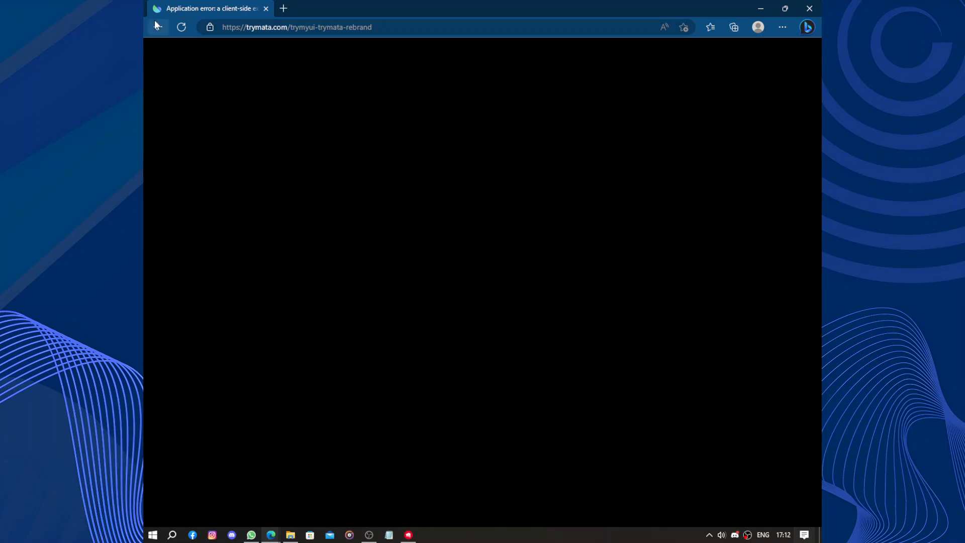
{"action": "left_click", "coordinate": [180, 28]}
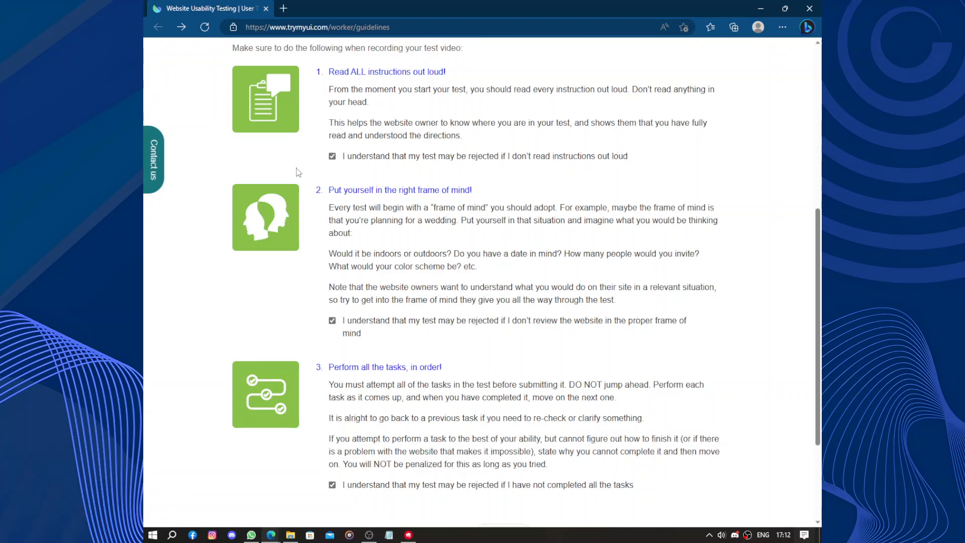
Scroll up the signup thank-you page about no tests in the region.
{"action": "scroll", "scroll_direction": "up", "scroll_amount": 3}
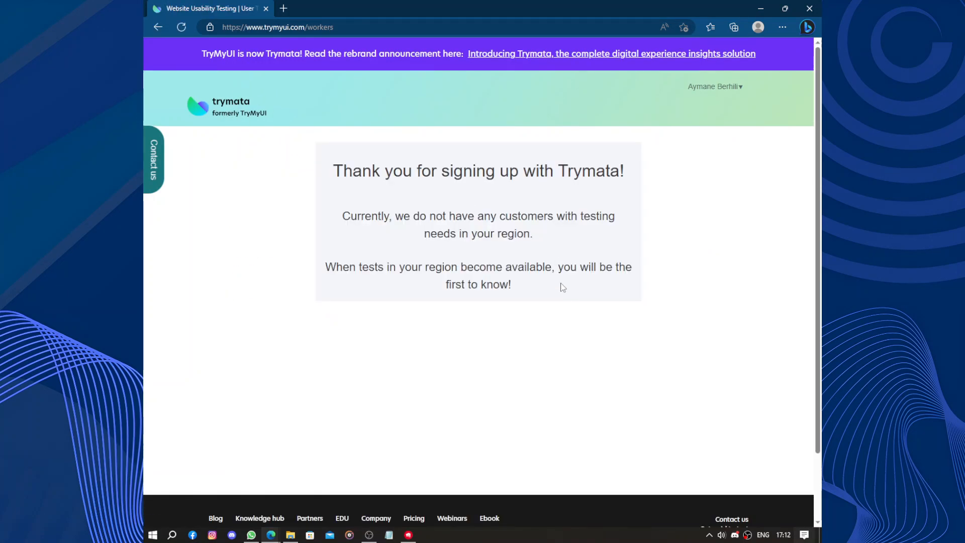
{"action": "mouse_move", "coordinate": [699, 105]}
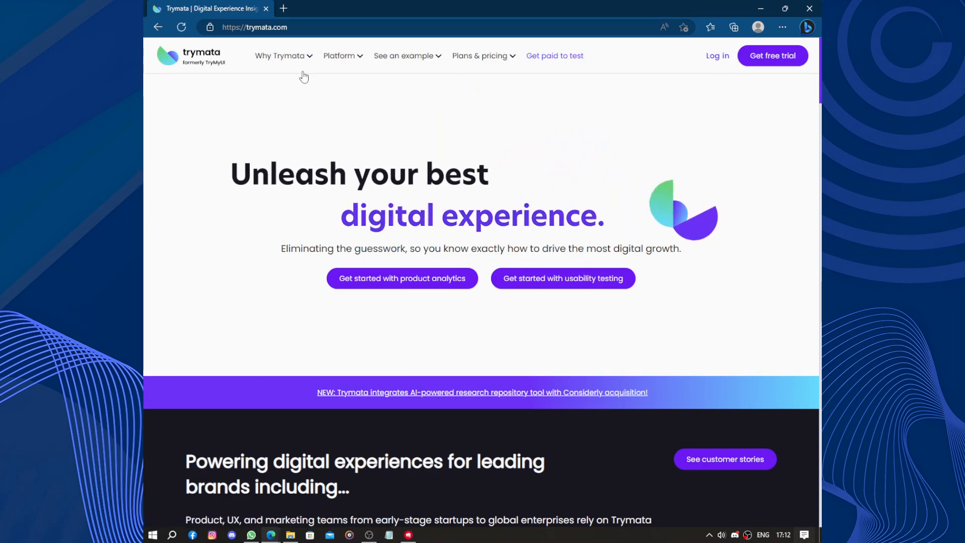
Open the teams menu and scroll through the homepage's 'Take your product to the next level' blocks.
{"action": "left_click", "coordinate": [280, 55]}
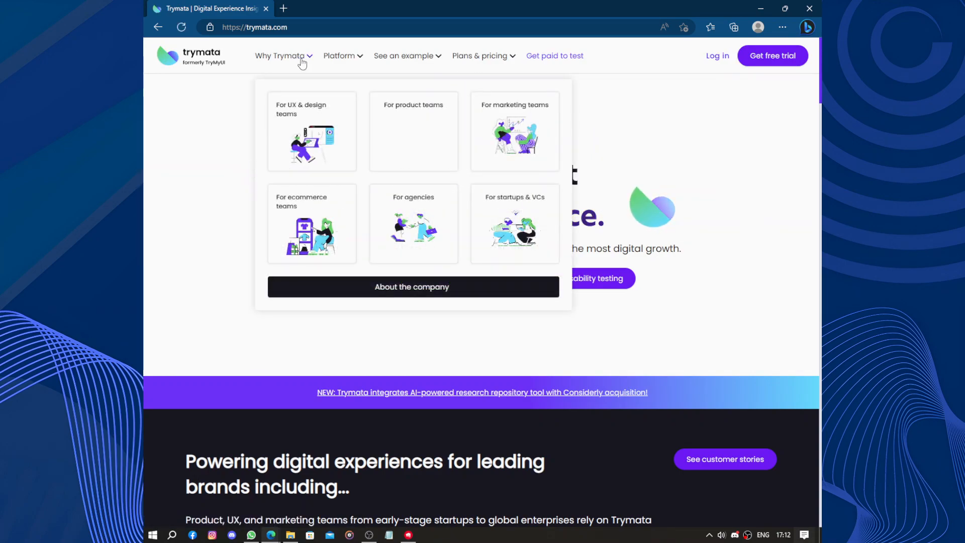
{"action": "scroll", "scroll_direction": "down", "scroll_amount": 3}
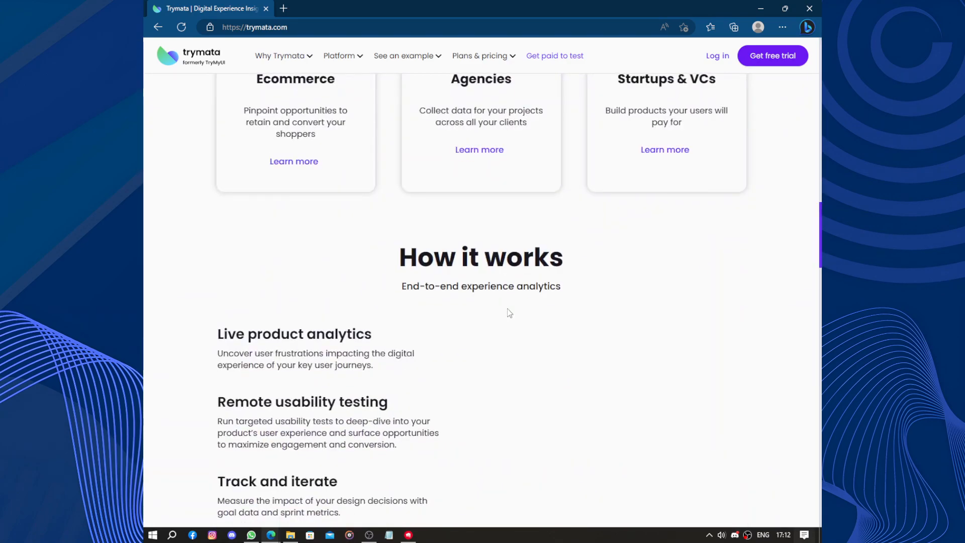
{"action": "scroll", "scroll_direction": "up", "scroll_amount": 3}
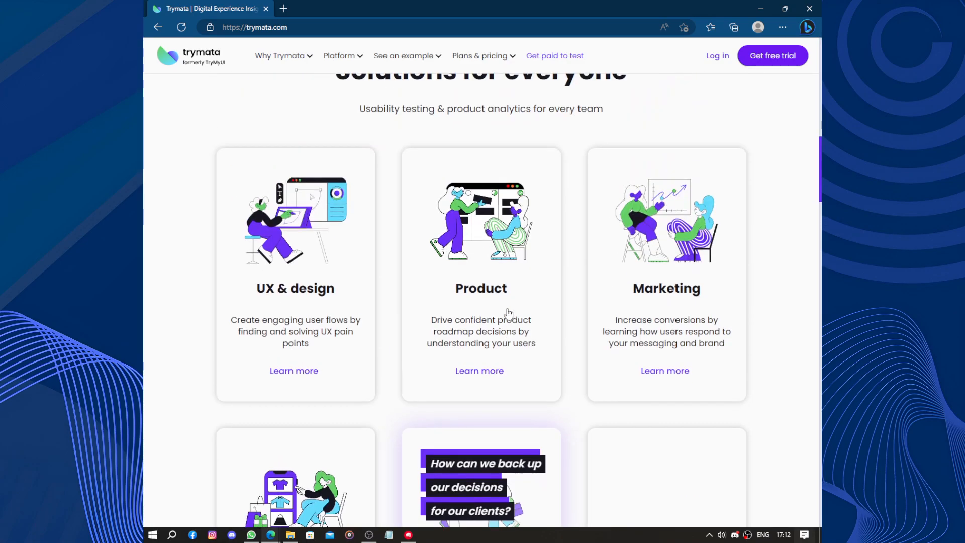
{"action": "scroll", "scroll_direction": "down", "scroll_amount": 3}
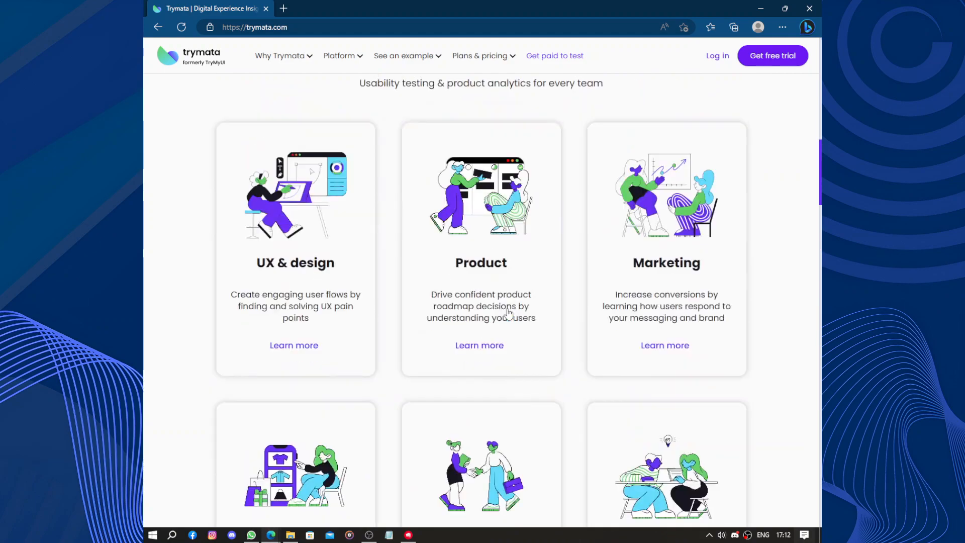
{"action": "scroll", "scroll_direction": "up", "scroll_amount": 3}
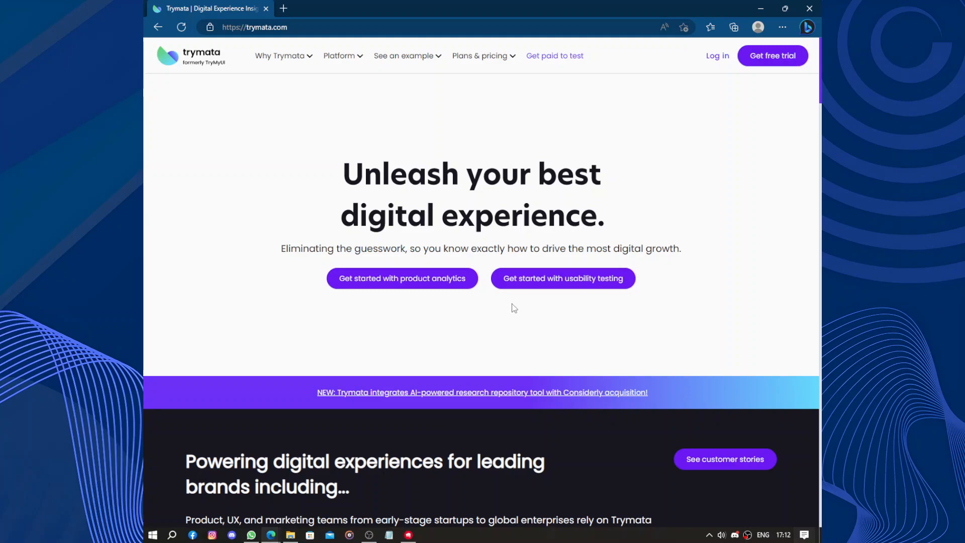
{"action": "scroll", "scroll_direction": "down", "scroll_amount": 3}
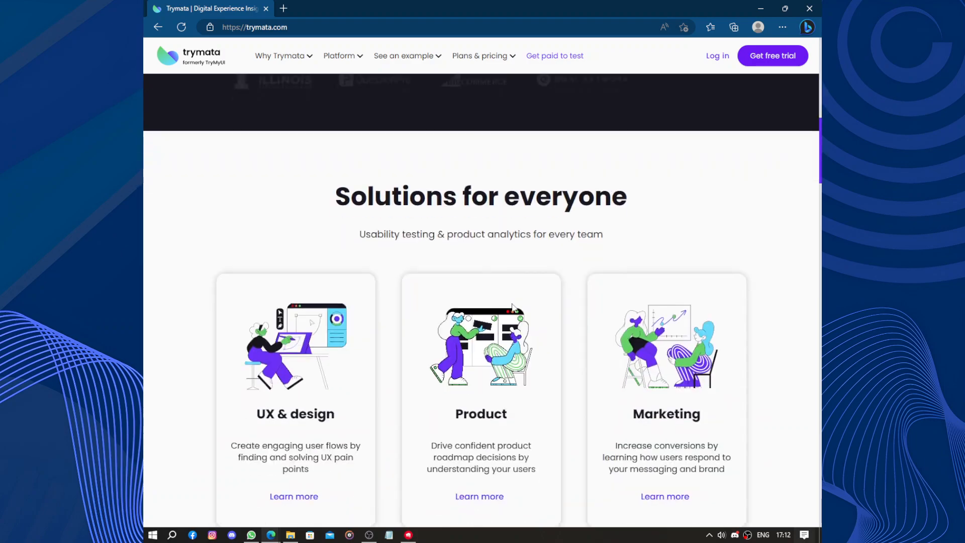
{"action": "scroll", "scroll_direction": "down", "scroll_amount": 3}
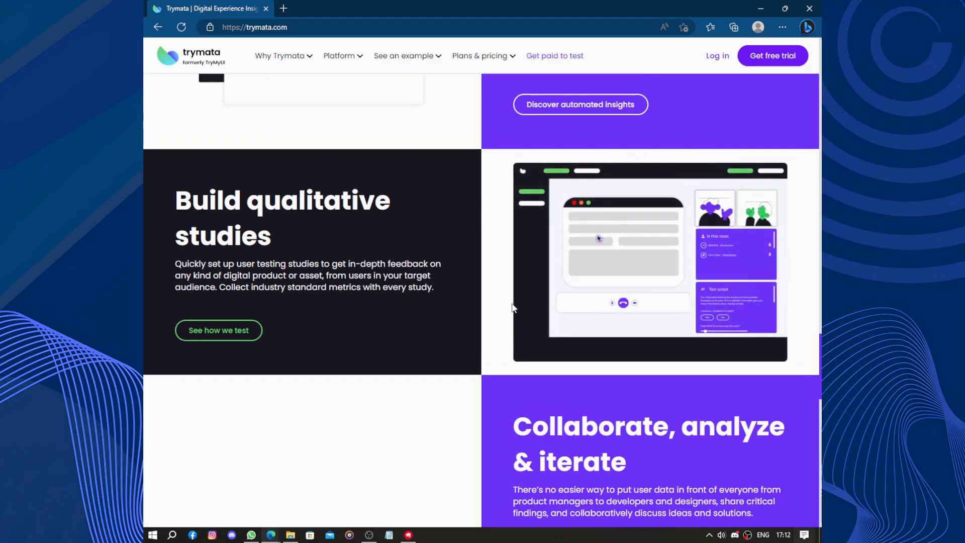
{"action": "scroll", "scroll_direction": "up", "scroll_amount": 3}
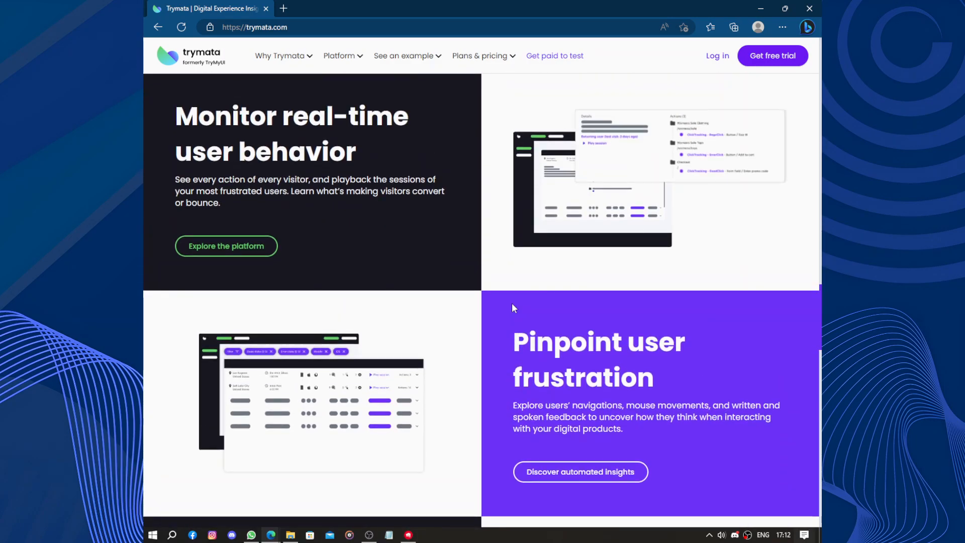
{"action": "scroll", "scroll_direction": "up", "scroll_amount": 3}
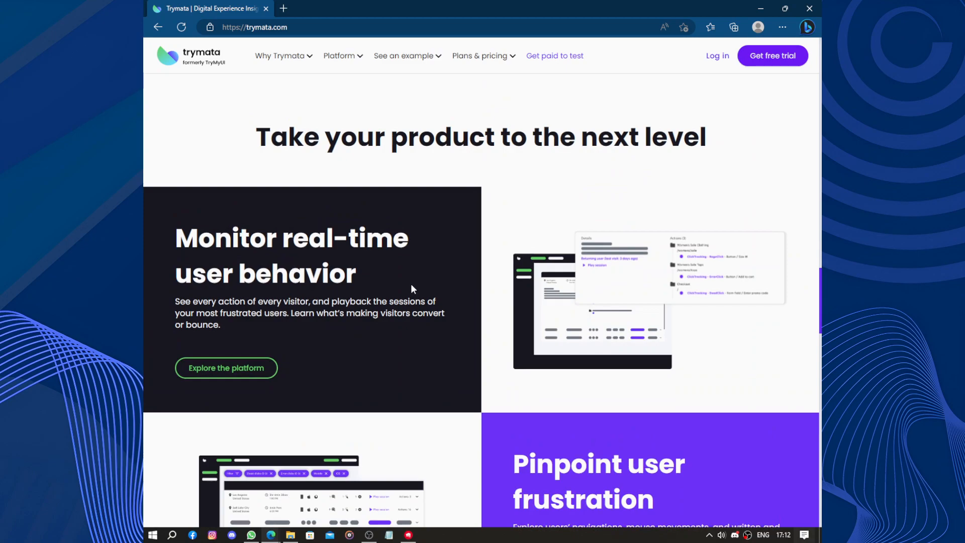
{"action": "scroll", "scroll_direction": "down", "scroll_amount": 3}
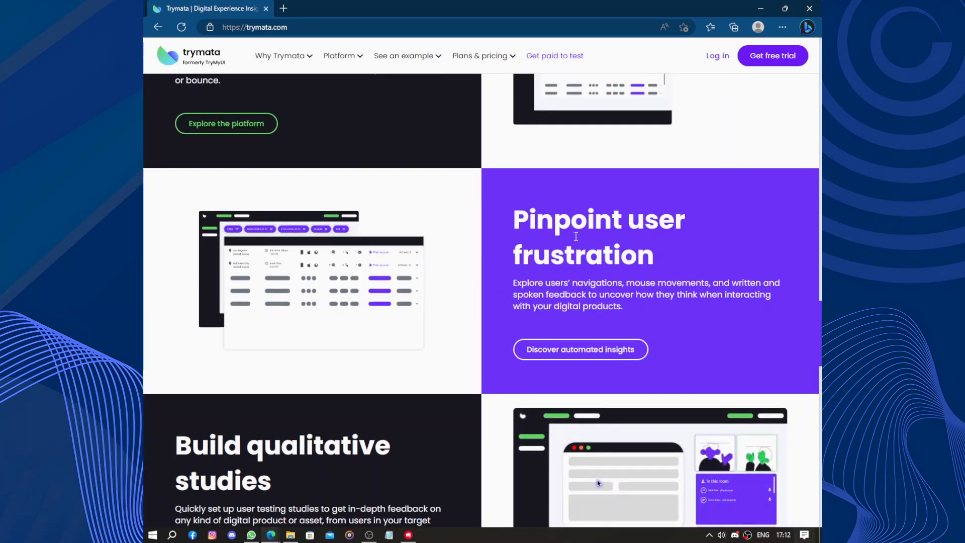
{"action": "mouse_move", "coordinate": [412, 318]}
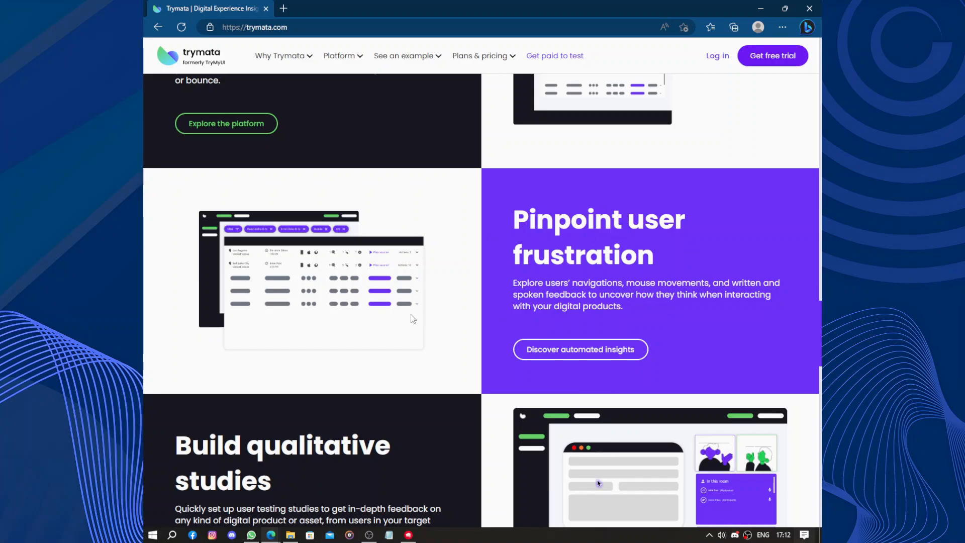
{"action": "scroll", "scroll_direction": "down", "scroll_amount": 3}
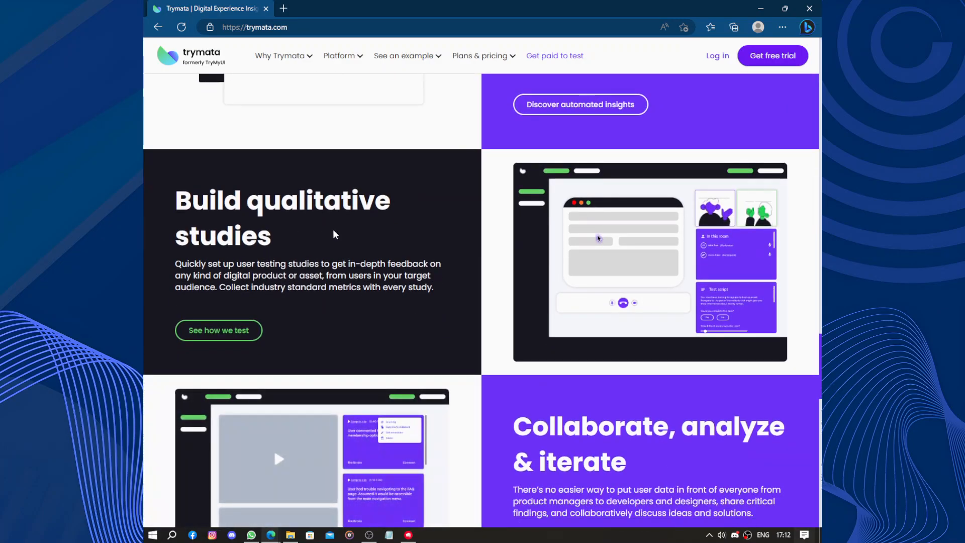
{"action": "scroll", "scroll_direction": "down", "scroll_amount": 3}
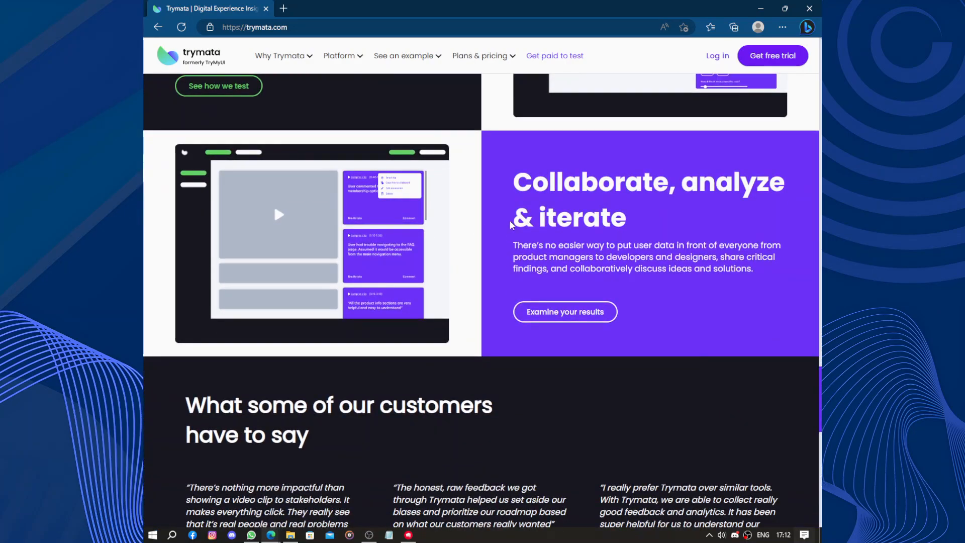
{"action": "scroll", "scroll_direction": "up", "scroll_amount": 3}
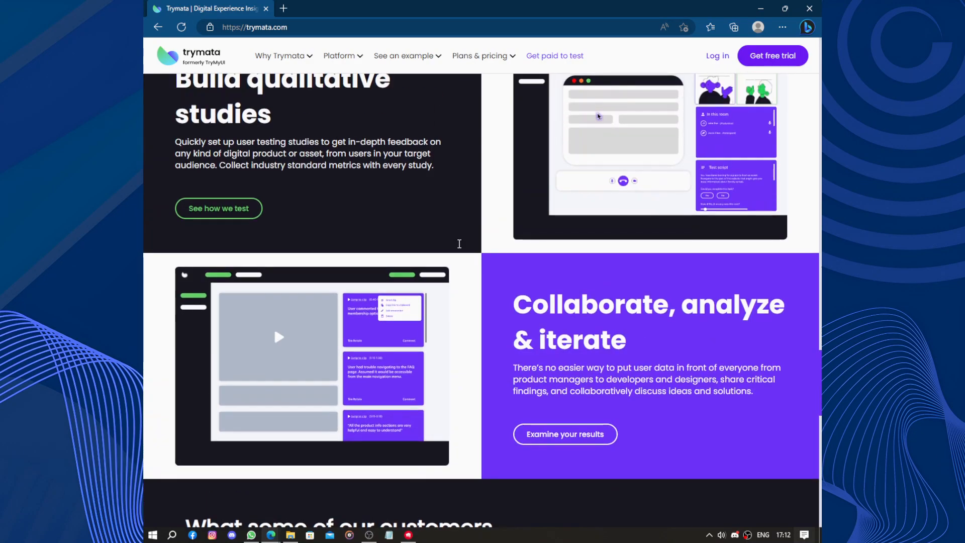
{"action": "scroll", "scroll_direction": "down", "scroll_amount": 3}
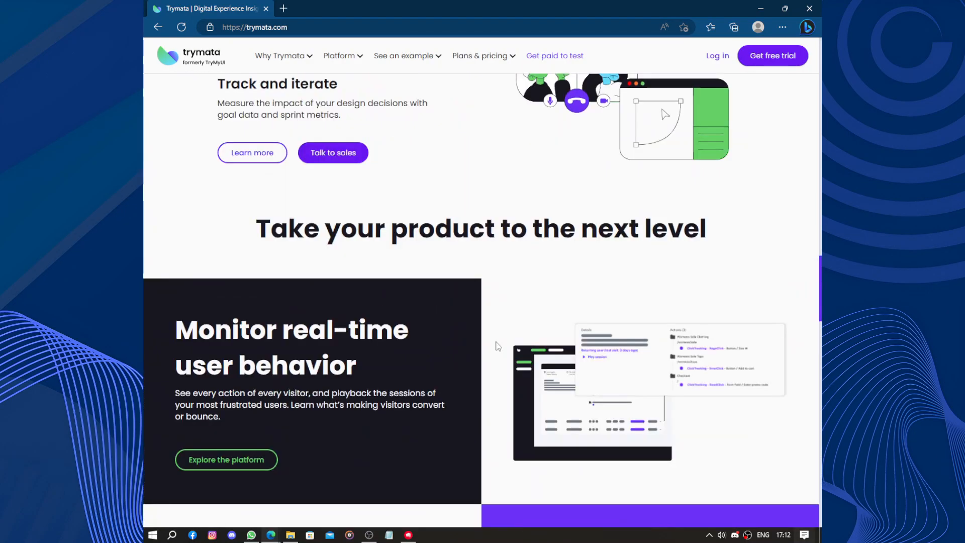
{"action": "scroll", "scroll_direction": "up", "scroll_amount": 3}
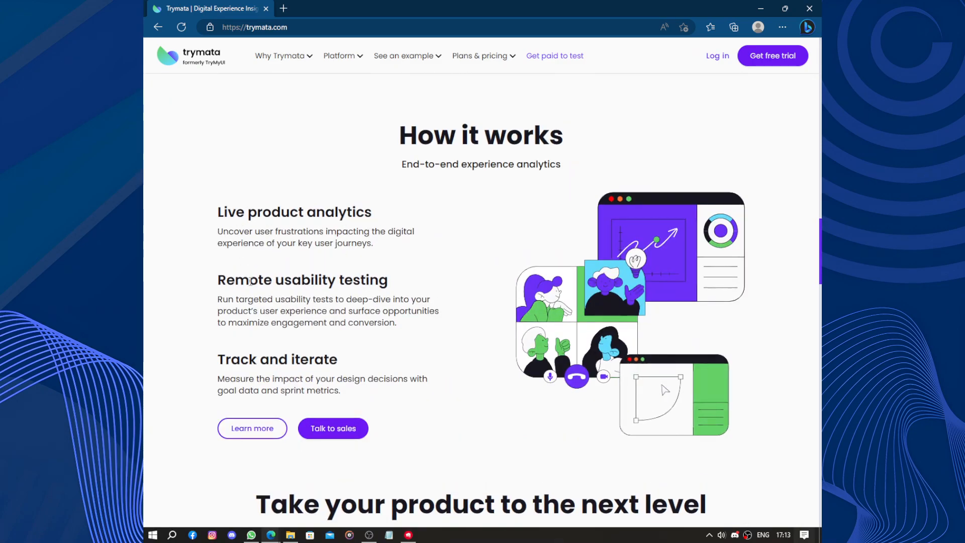
{"action": "mouse_move", "coordinate": [283, 375]}
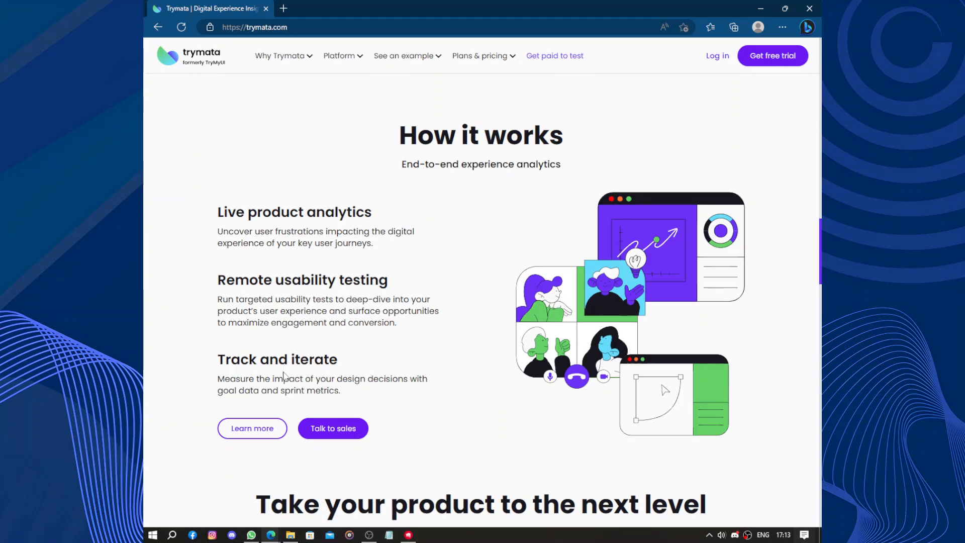
Scroll up from How it works past the team solutions cards to the client brand logos.
{"action": "scroll", "scroll_direction": "down", "scroll_amount": 3}
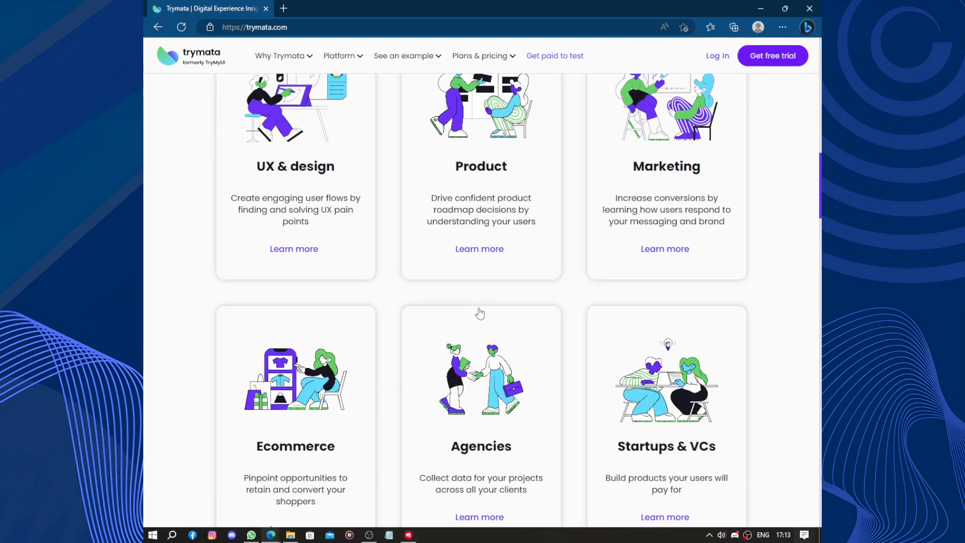
{"action": "mouse_move", "coordinate": [418, 139]}
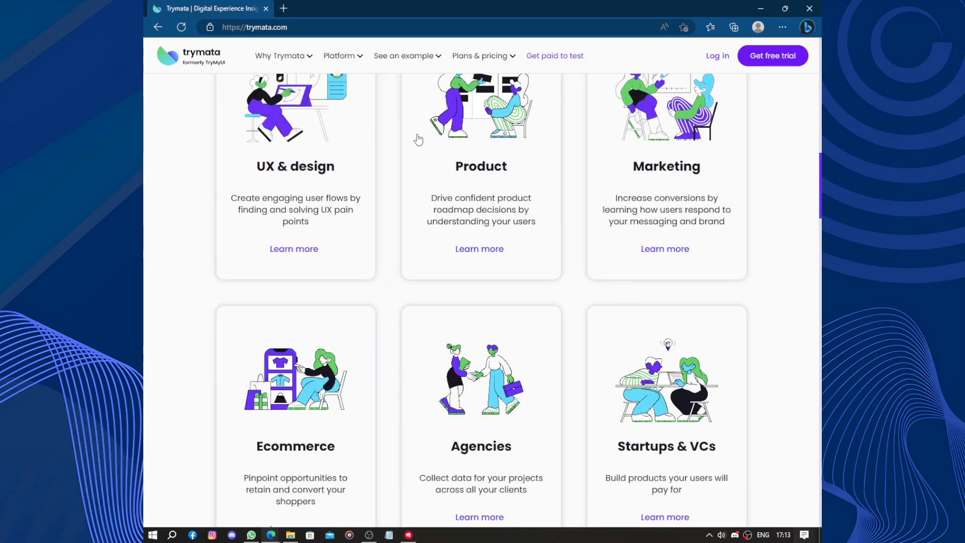
{"action": "mouse_move", "coordinate": [606, 214]}
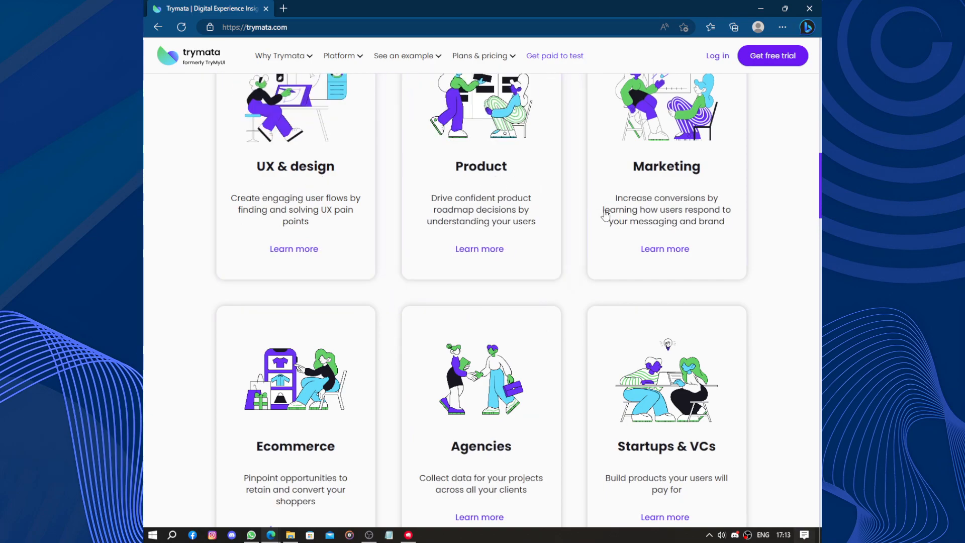
{"action": "scroll", "scroll_direction": "up", "scroll_amount": 3}
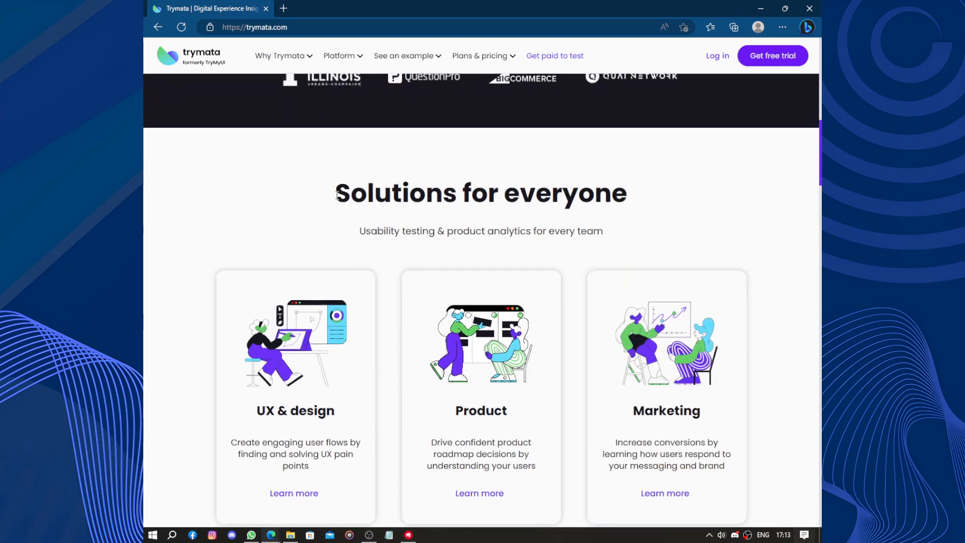
{"action": "scroll", "scroll_direction": "up", "scroll_amount": 3}
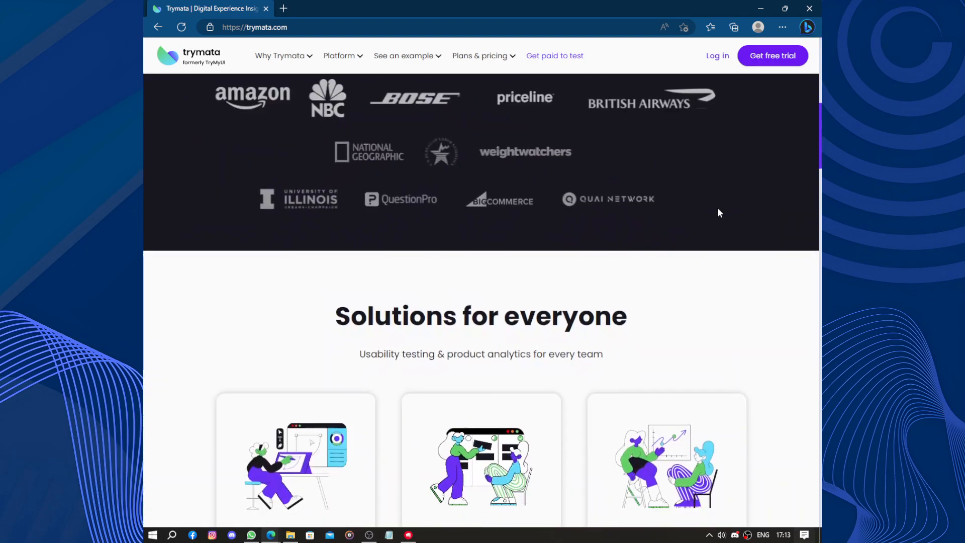
{"action": "scroll", "scroll_direction": "up", "scroll_amount": 3}
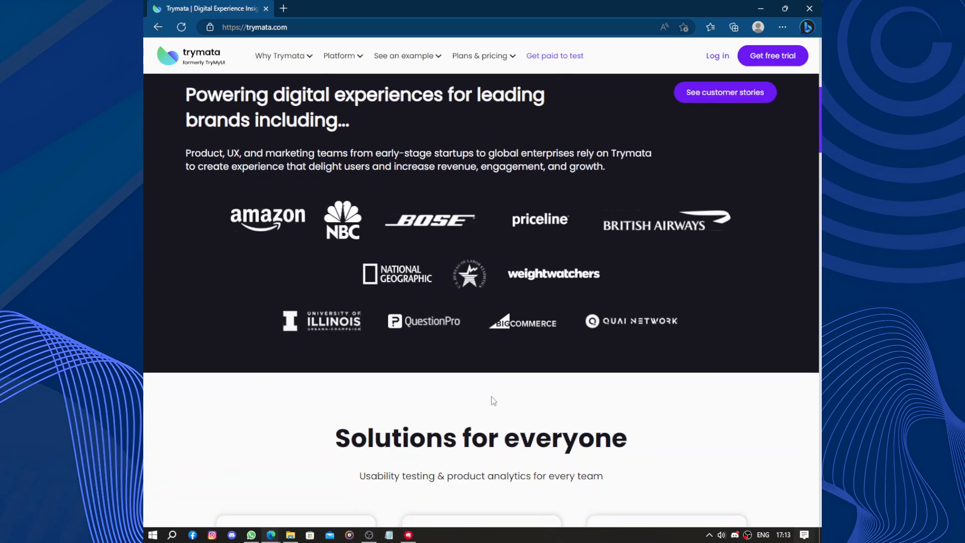
{"action": "scroll", "scroll_direction": "up", "scroll_amount": 3}
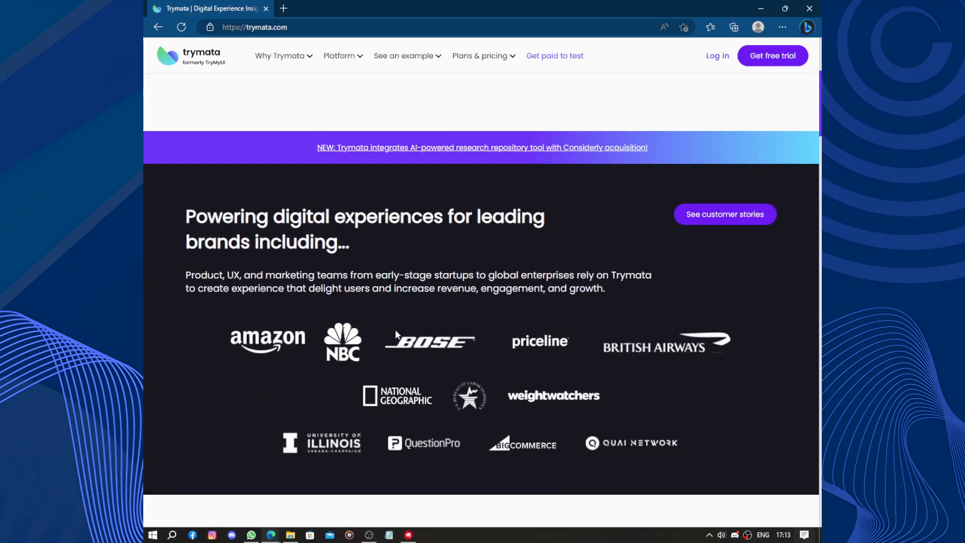
{"action": "mouse_move", "coordinate": [432, 392]}
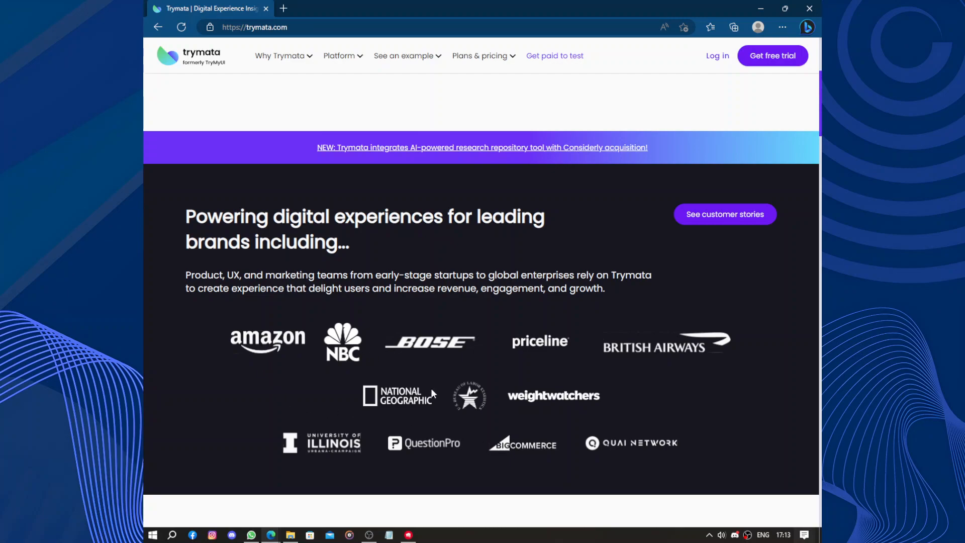
{"action": "mouse_move", "coordinate": [377, 410]}
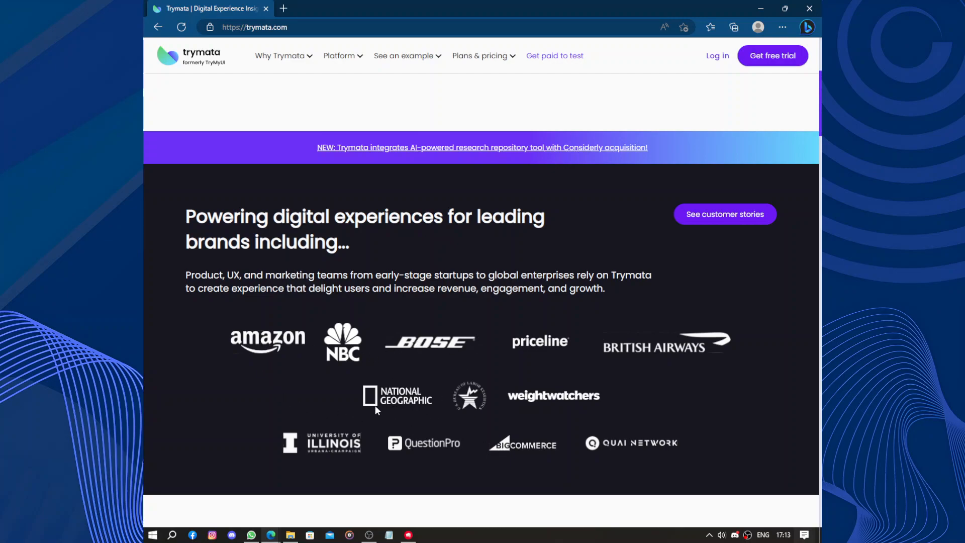
{"action": "mouse_move", "coordinate": [585, 345]}
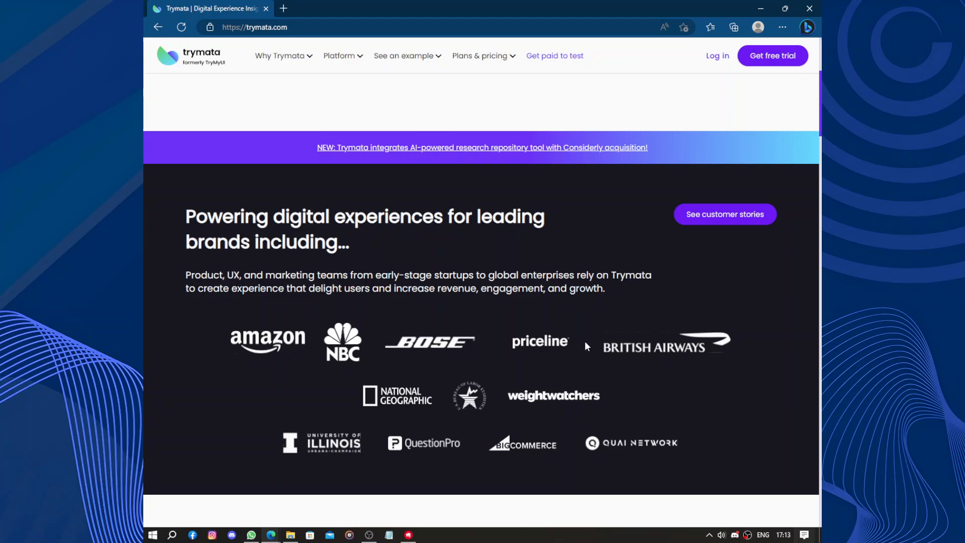
{"action": "mouse_move", "coordinate": [491, 457]}
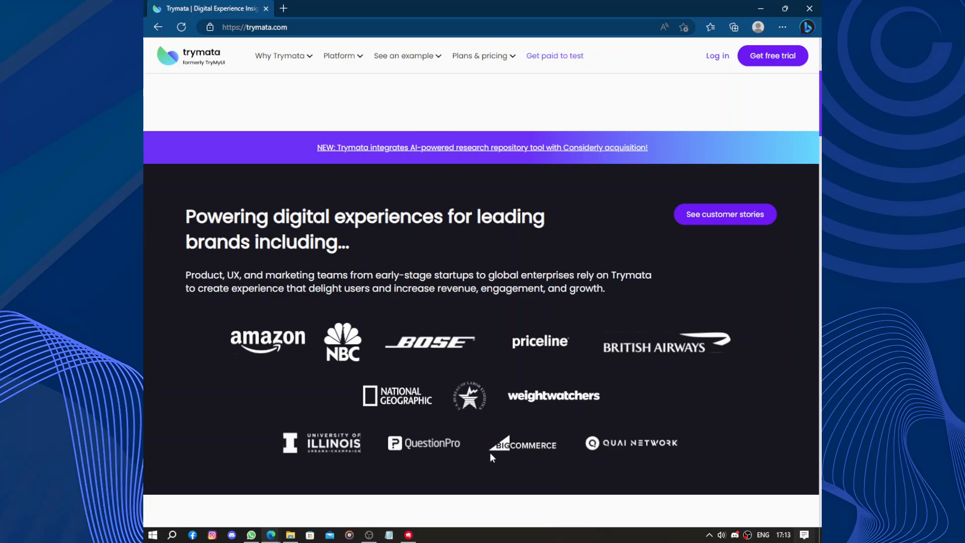
Scroll between the brand logos and the 'Unleash your best digital experience' headline, ending at the top.
{"action": "scroll", "scroll_direction": "up", "scroll_amount": 3}
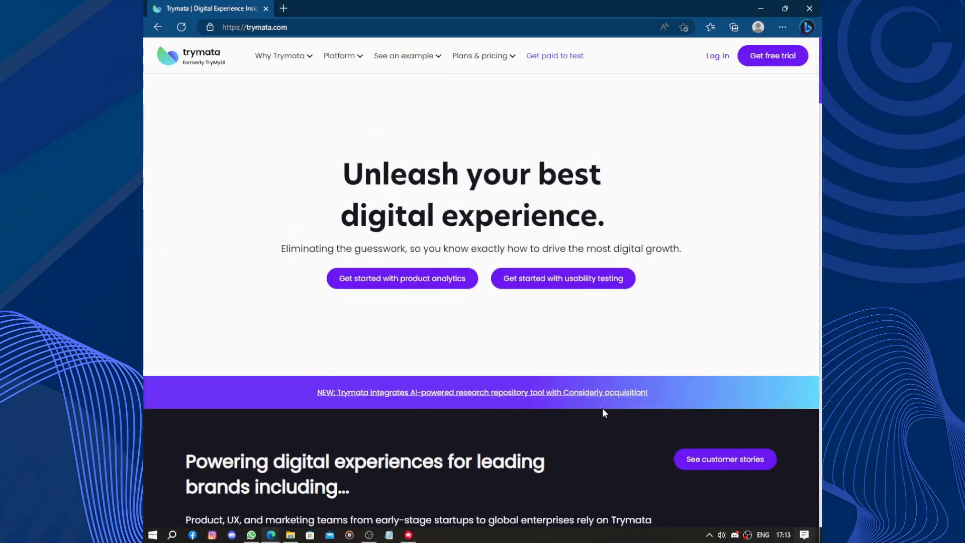
{"action": "scroll", "scroll_direction": "down", "scroll_amount": 3}
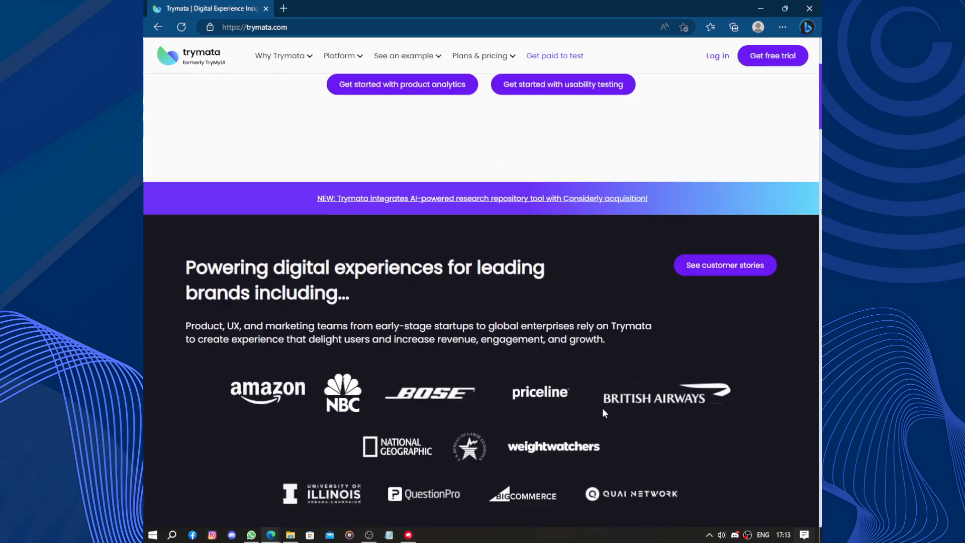
{"action": "scroll", "scroll_direction": "down", "scroll_amount": 3}
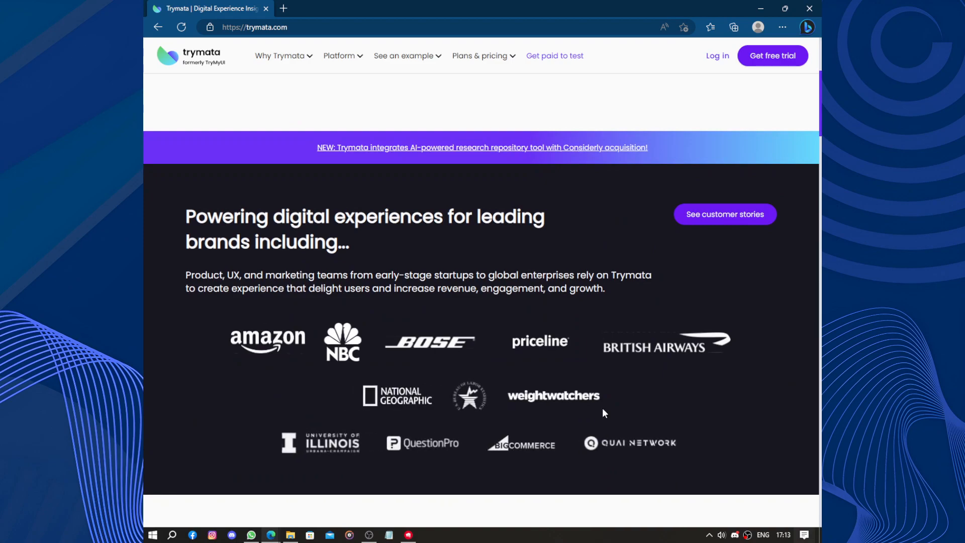
{"action": "scroll", "scroll_direction": "up", "scroll_amount": 3}
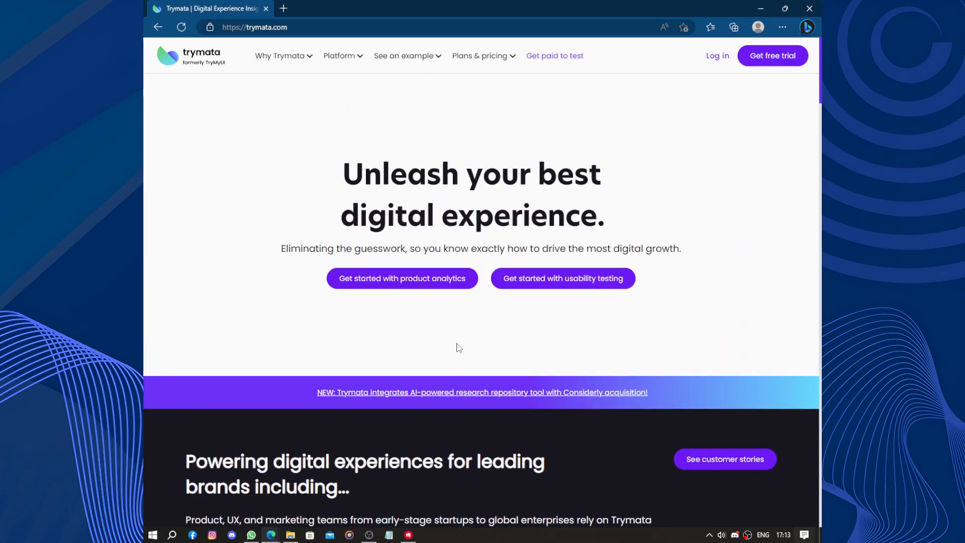
{"action": "mouse_move", "coordinate": [461, 318]}
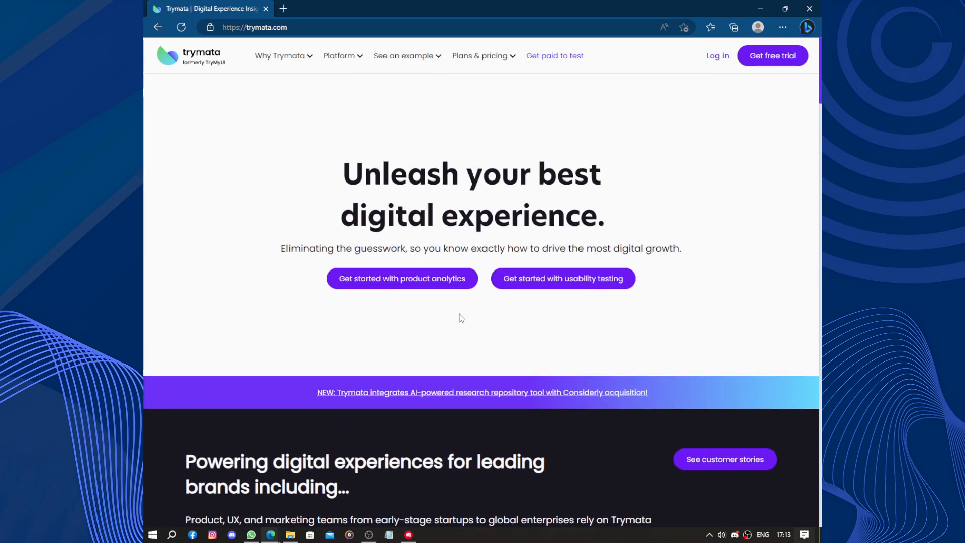